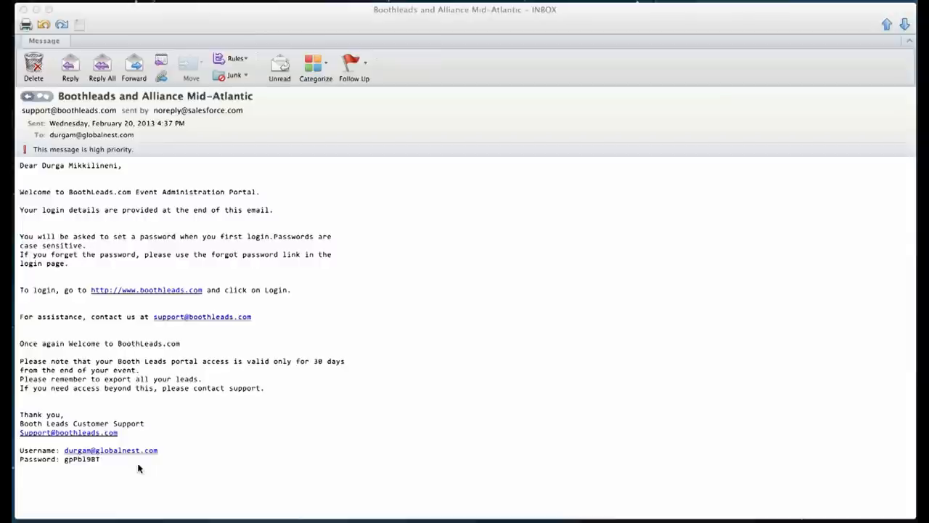
{"action": "mouse_move", "coordinate": [128, 477]}
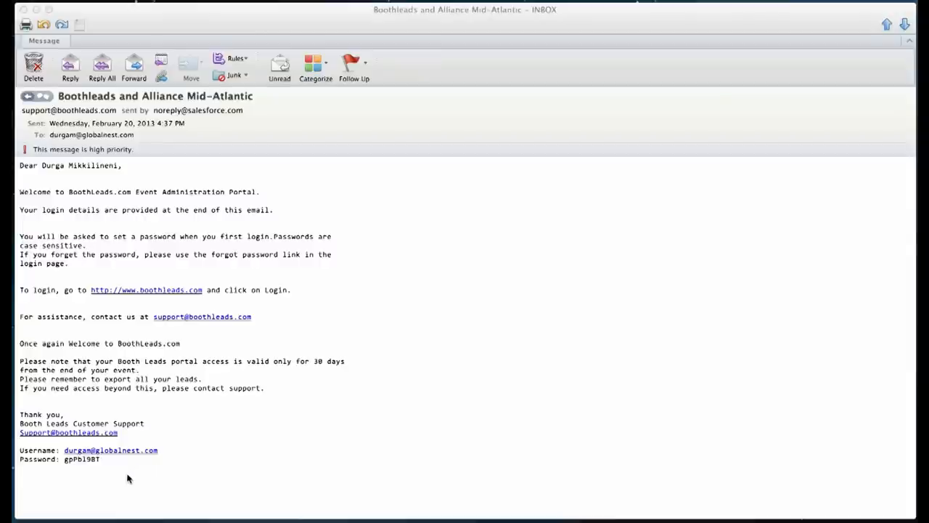
{"action": "mouse_move", "coordinate": [143, 371]}
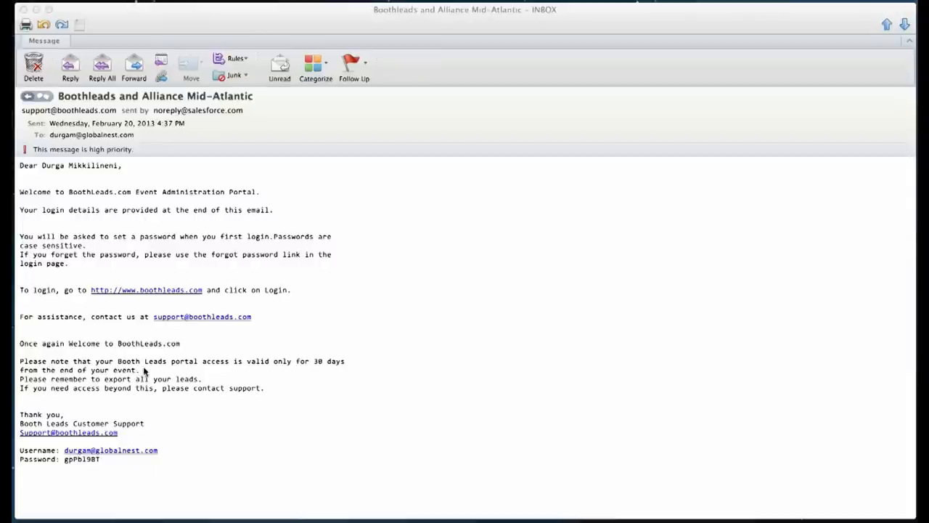
{"action": "mouse_move", "coordinate": [169, 291]}
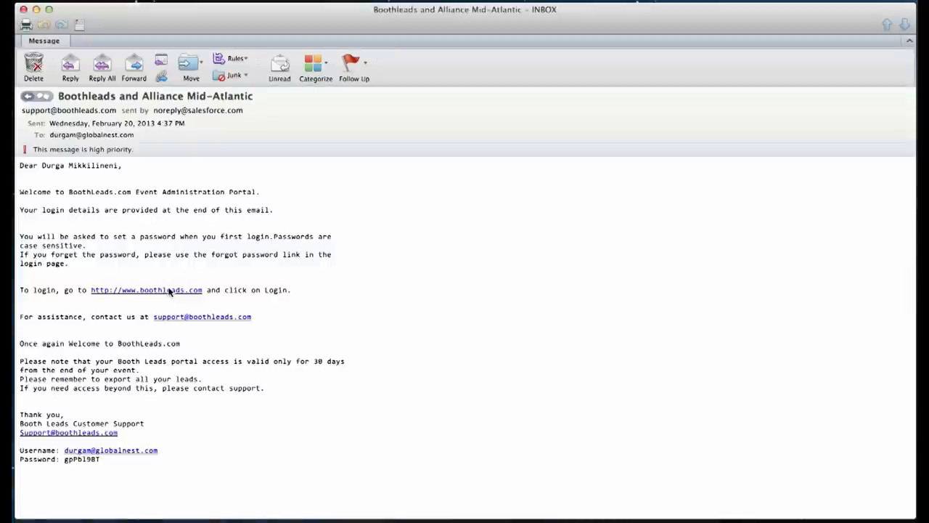
- Reach the Booth Leads sign-in page from the email link and enter the username
{"action": "left_click", "coordinate": [146, 290]}
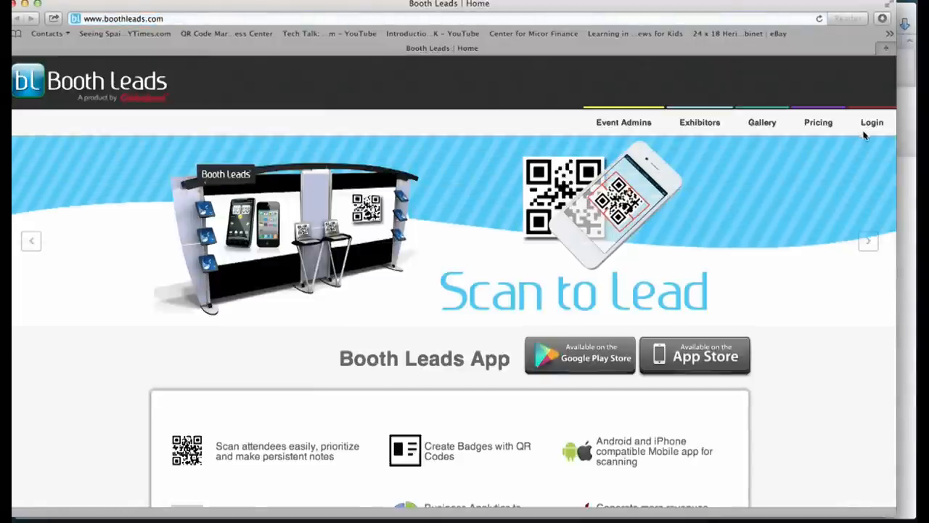
{"action": "left_click", "coordinate": [871, 122]}
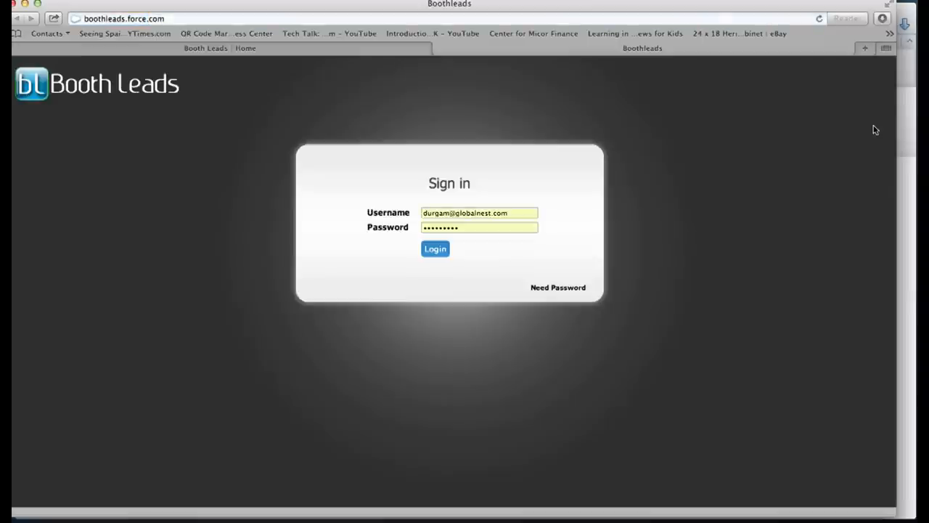
{"action": "mouse_move", "coordinate": [471, 223]}
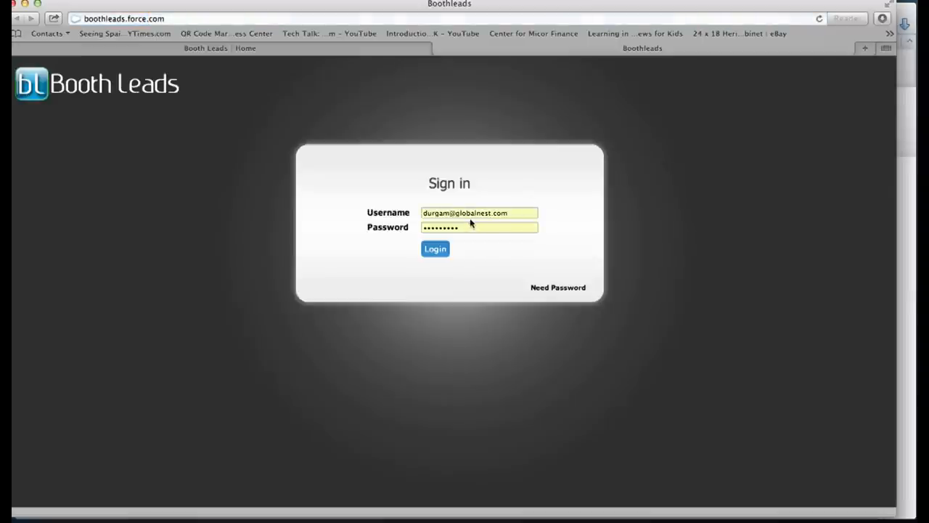
{"action": "left_click", "coordinate": [479, 212]}
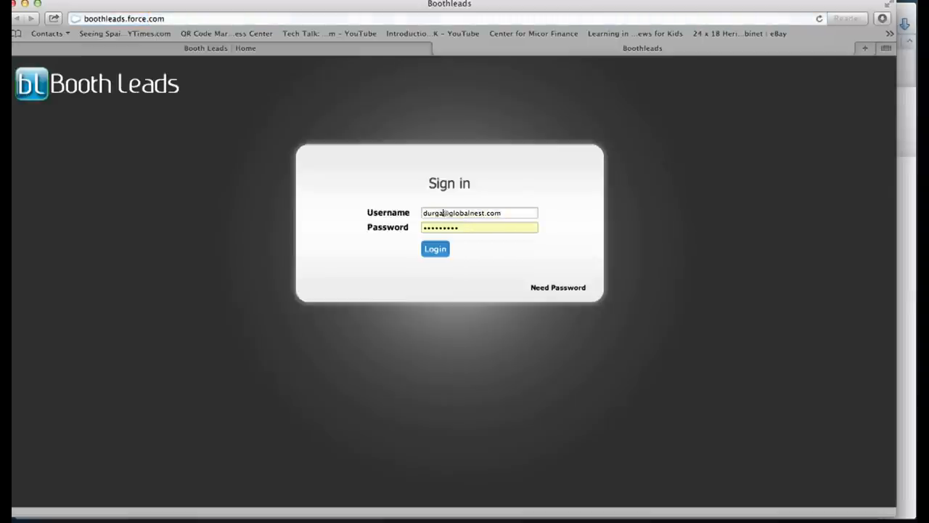
{"action": "left_click", "coordinate": [479, 212]}
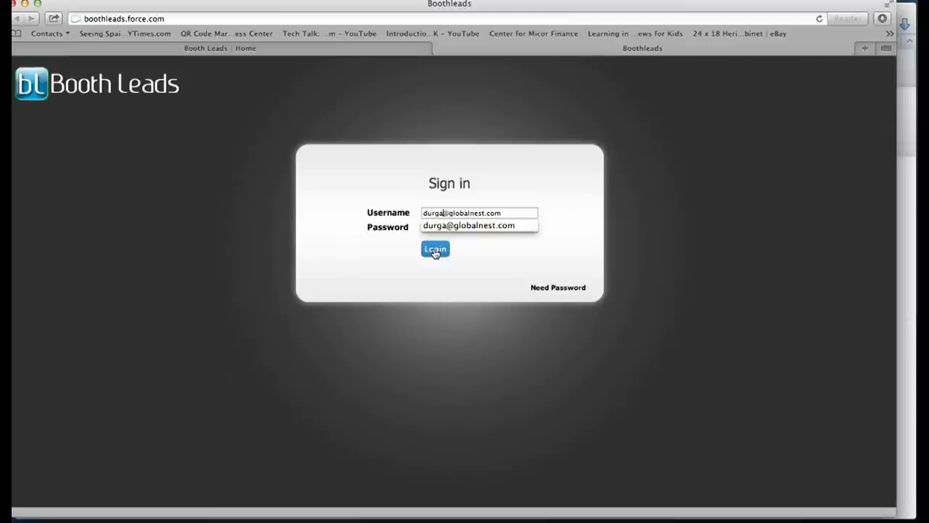
- Submit the credentials and decline Safari's offer to replace the saved password
{"action": "left_click", "coordinate": [435, 250]}
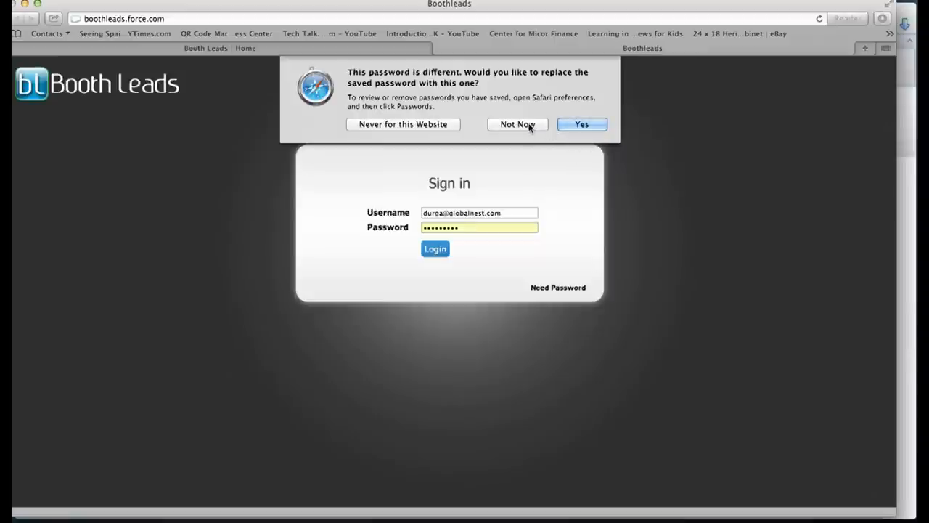
{"action": "left_click", "coordinate": [517, 125]}
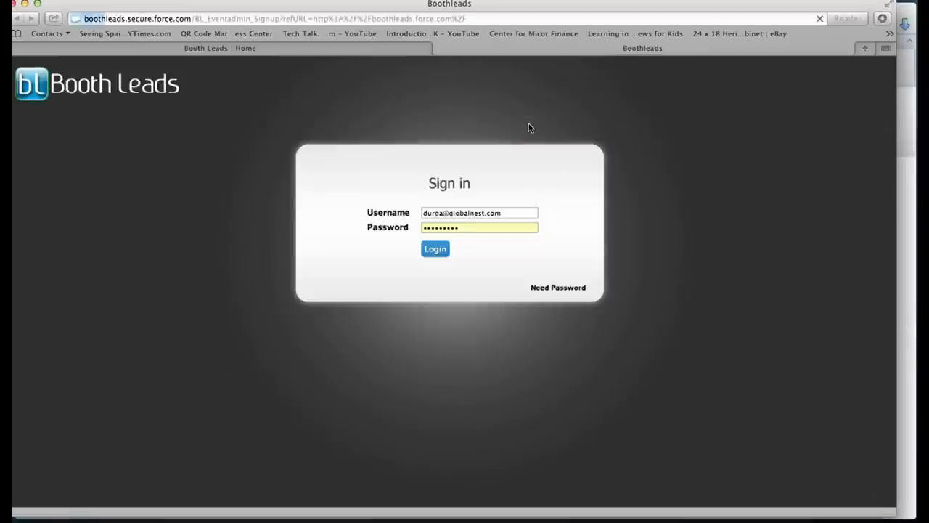
{"action": "left_click", "coordinate": [435, 248]}
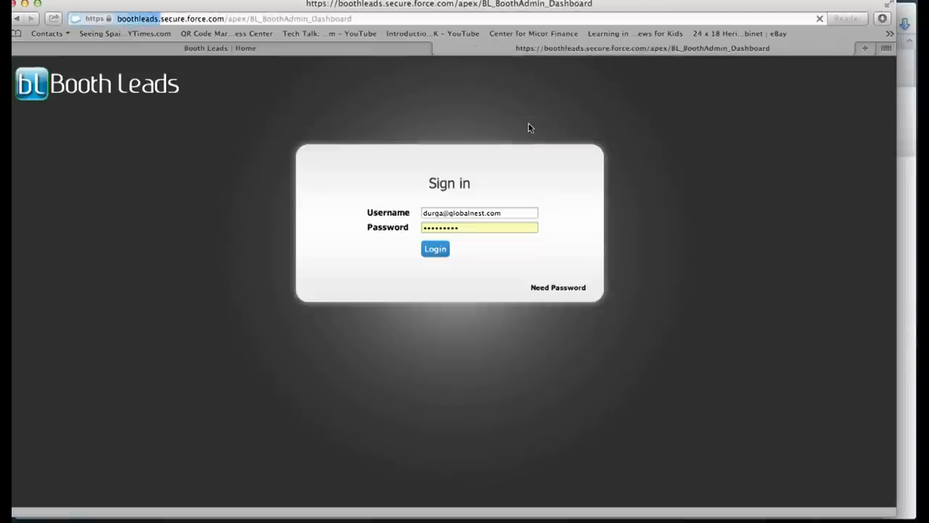
- Load the admin dashboard and scroll through the leads charts by geography, industry and booth user
{"action": "left_click", "coordinate": [436, 249]}
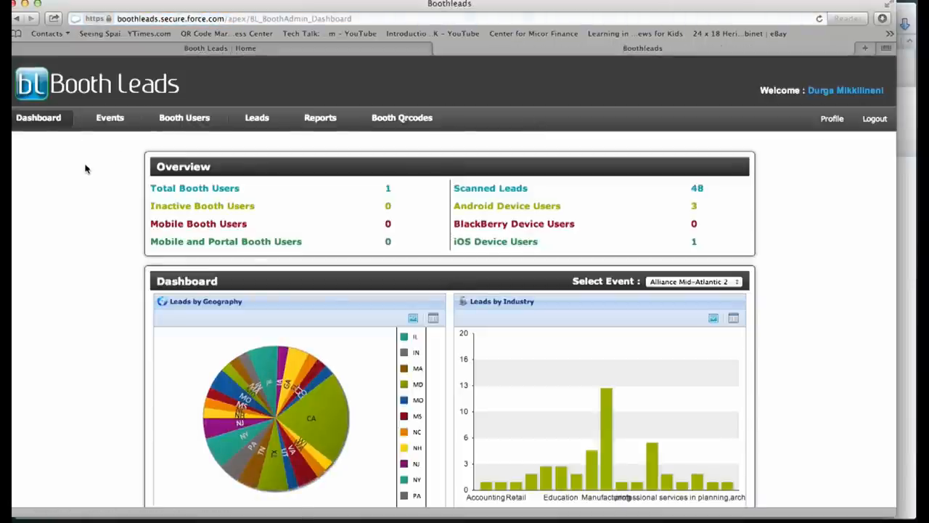
{"action": "mouse_move", "coordinate": [84, 168]}
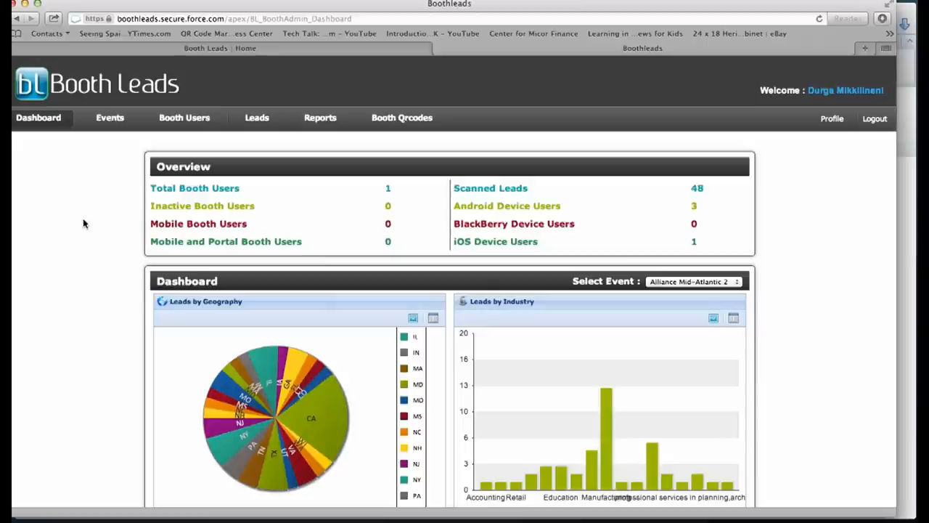
{"action": "scroll", "scroll_direction": "down", "scroll_amount": 3}
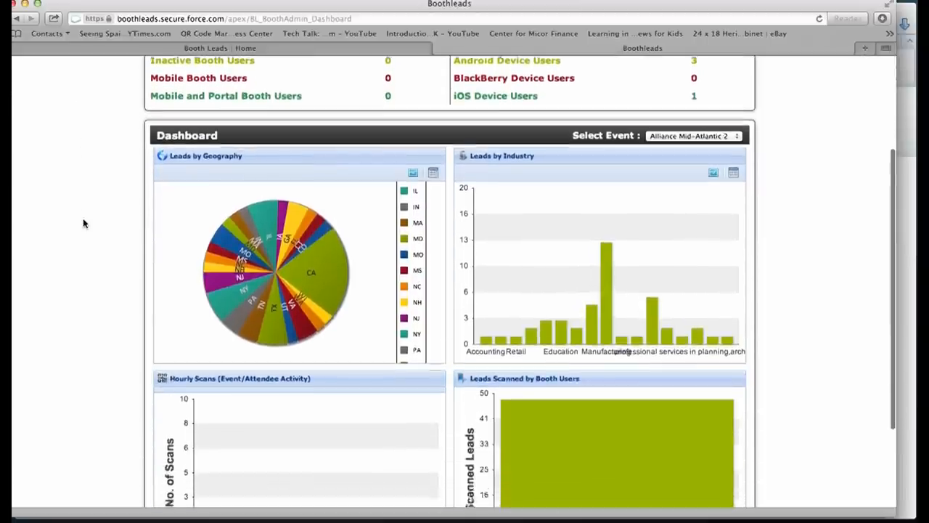
{"action": "scroll", "scroll_direction": "down", "scroll_amount": 3}
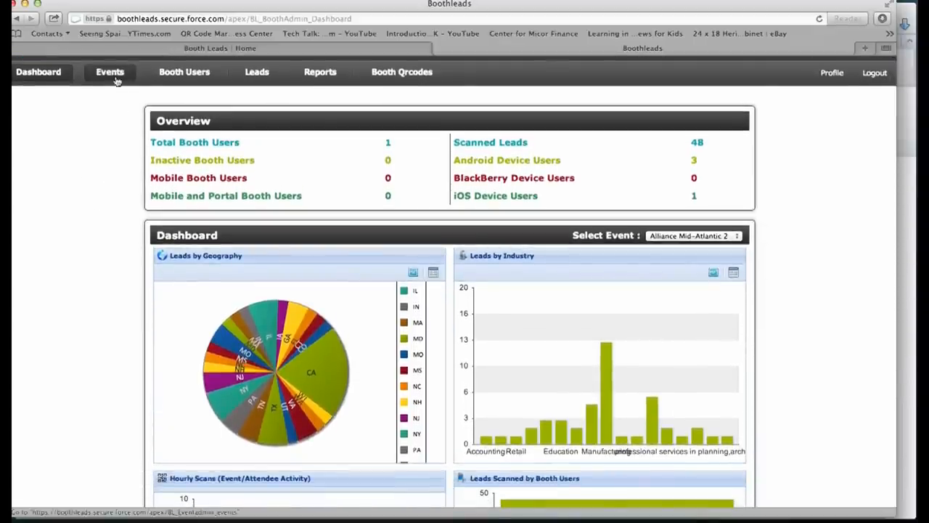
- View the Alliance Mid-Atlantic 2 event details and its five-session event schedule
{"action": "left_click", "coordinate": [110, 73]}
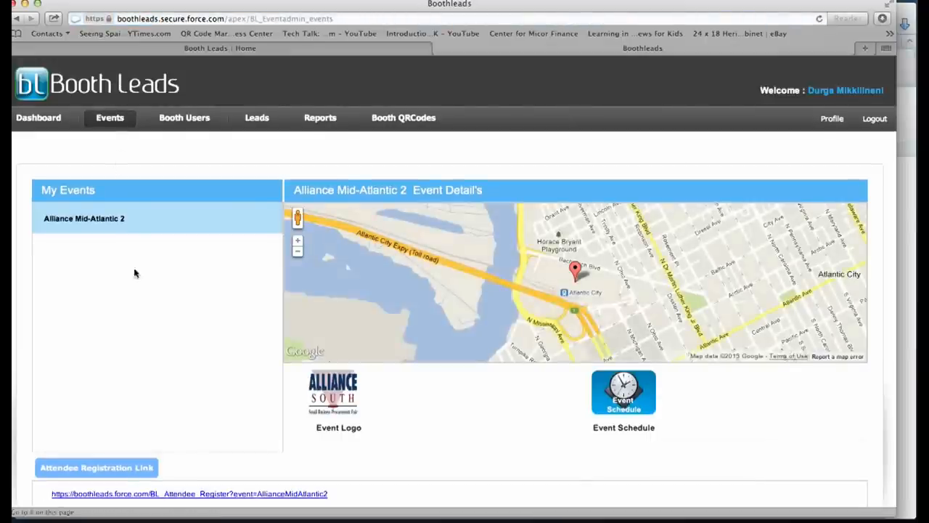
{"action": "scroll", "scroll_direction": "down", "scroll_amount": 3}
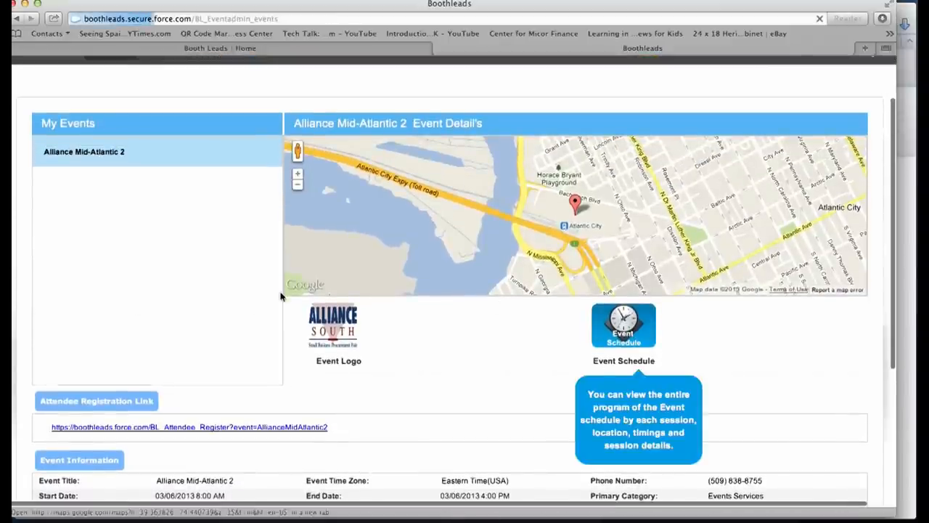
{"action": "left_click", "coordinate": [624, 325]}
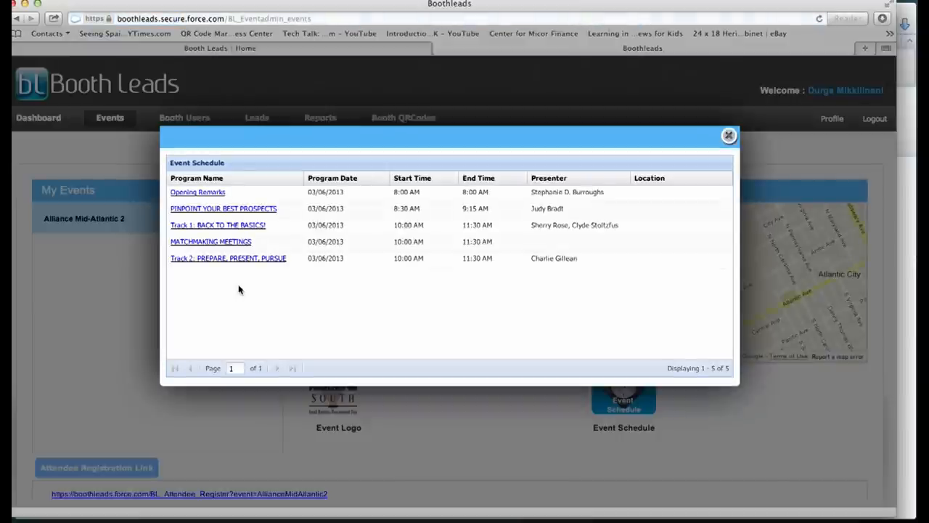
{"action": "mouse_move", "coordinate": [729, 136]}
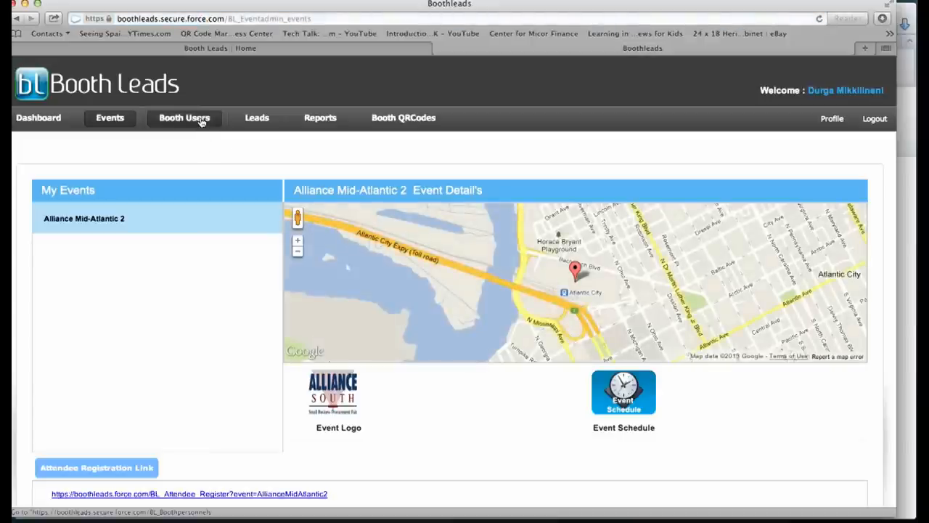
- Start adding a new booth user from the booth users list
{"action": "left_click", "coordinate": [185, 117]}
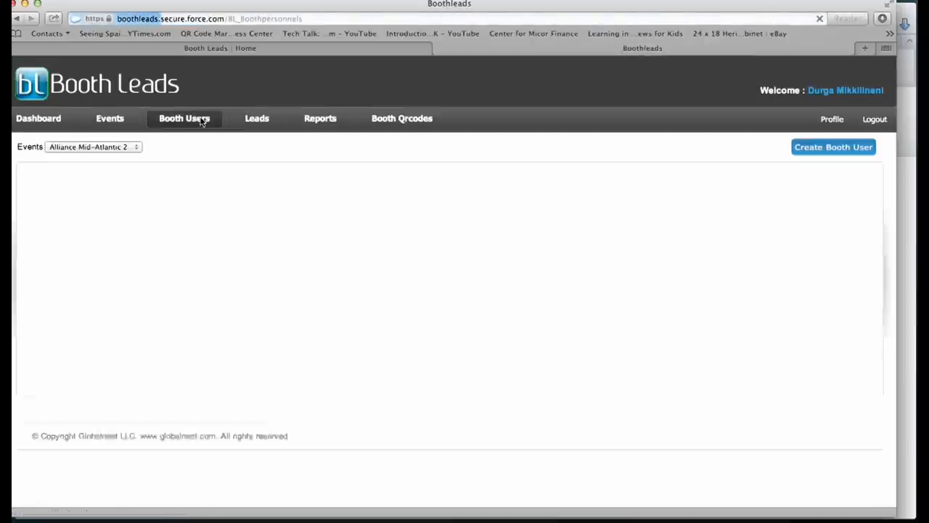
{"action": "left_click", "coordinate": [184, 117]}
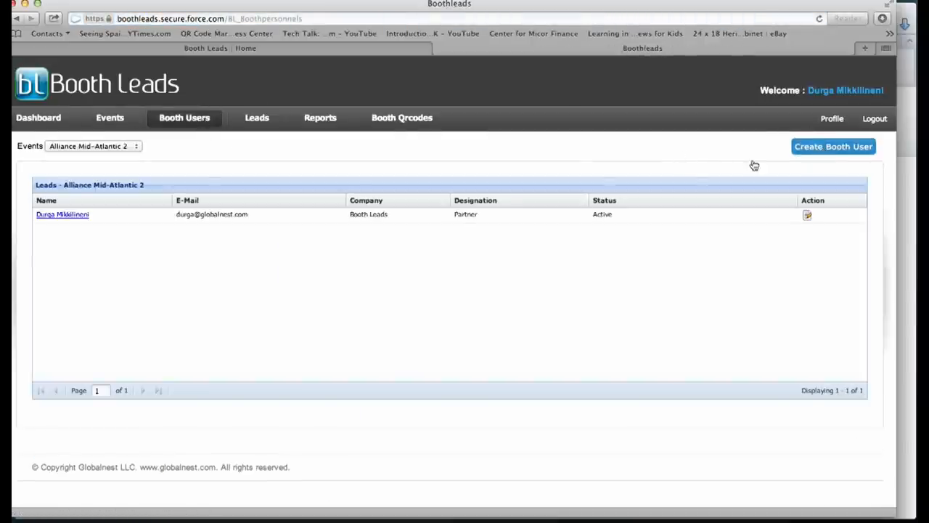
{"action": "left_click", "coordinate": [833, 145]}
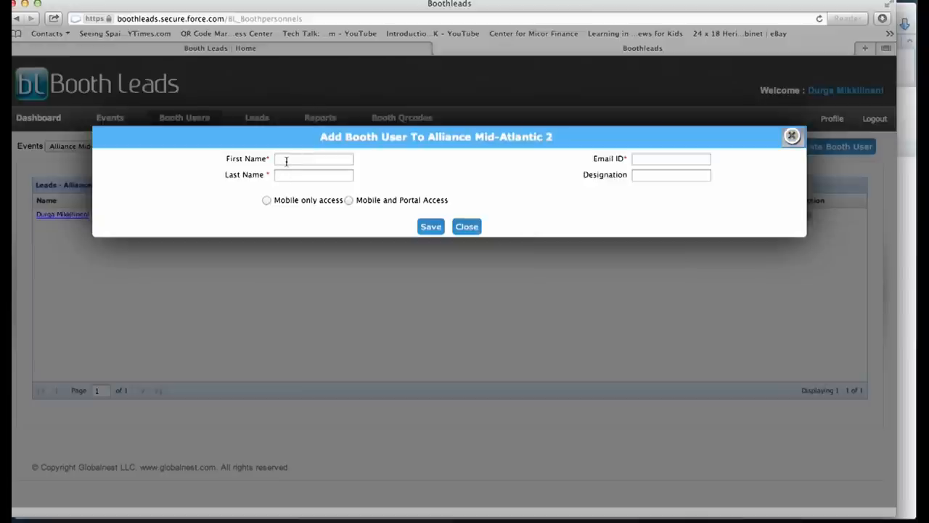
{"action": "type", "text": "Smith"}
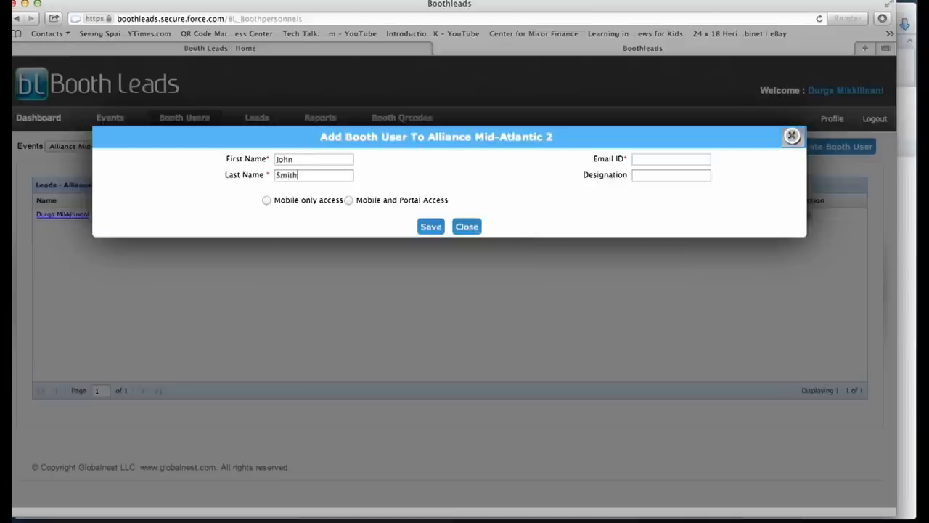
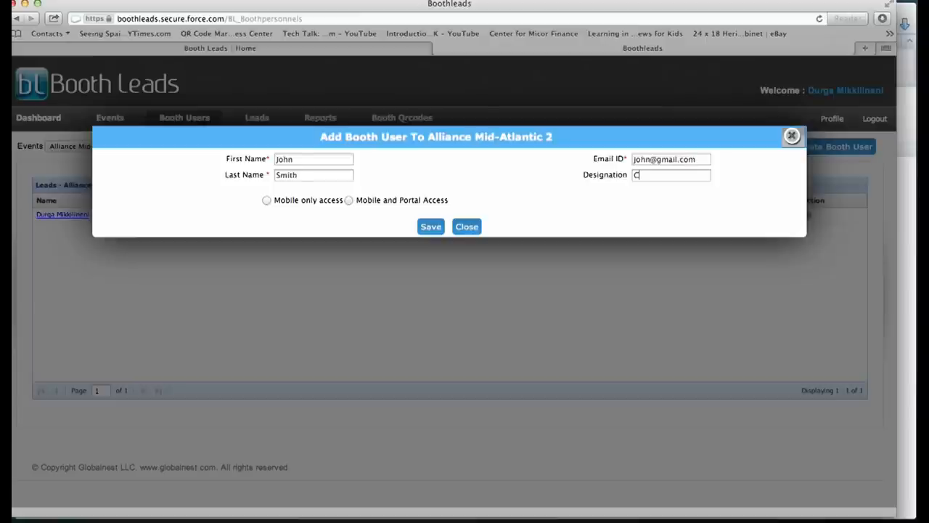
{"action": "type", "text": "EO"}
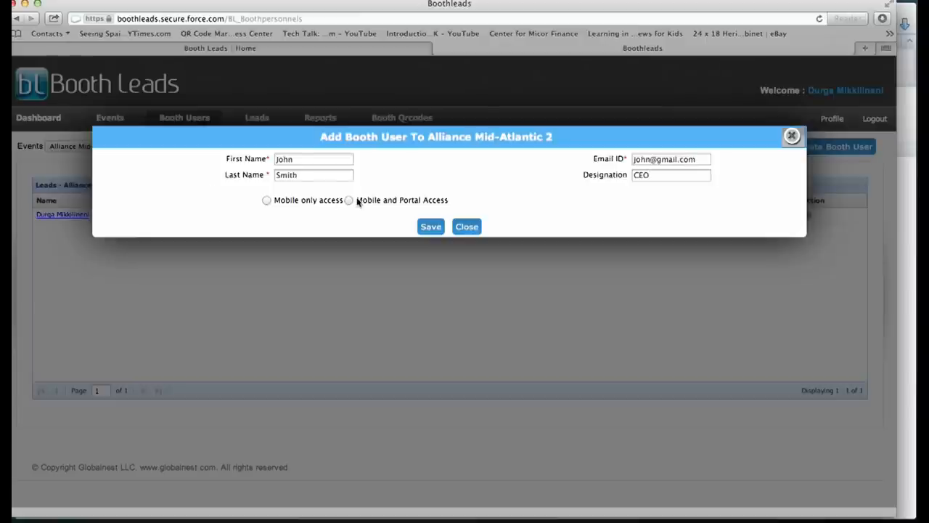
{"action": "left_click", "coordinate": [349, 200]}
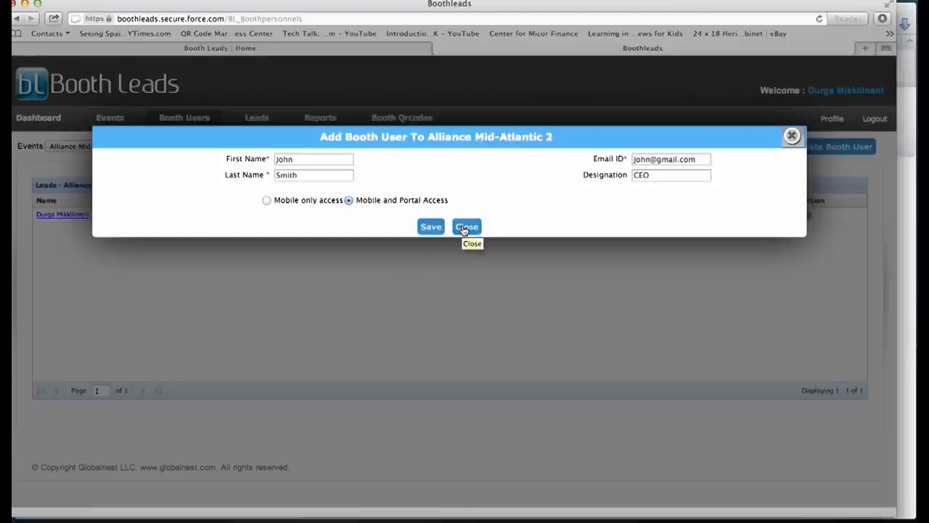
- Abandon the new user form and bring up the list of 48 captured leads
{"action": "left_click", "coordinate": [465, 226]}
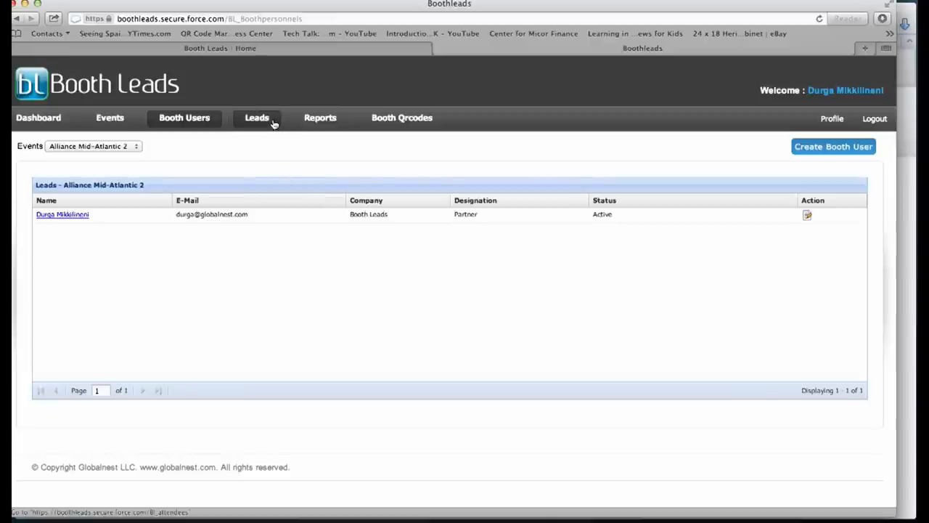
{"action": "left_click", "coordinate": [257, 118]}
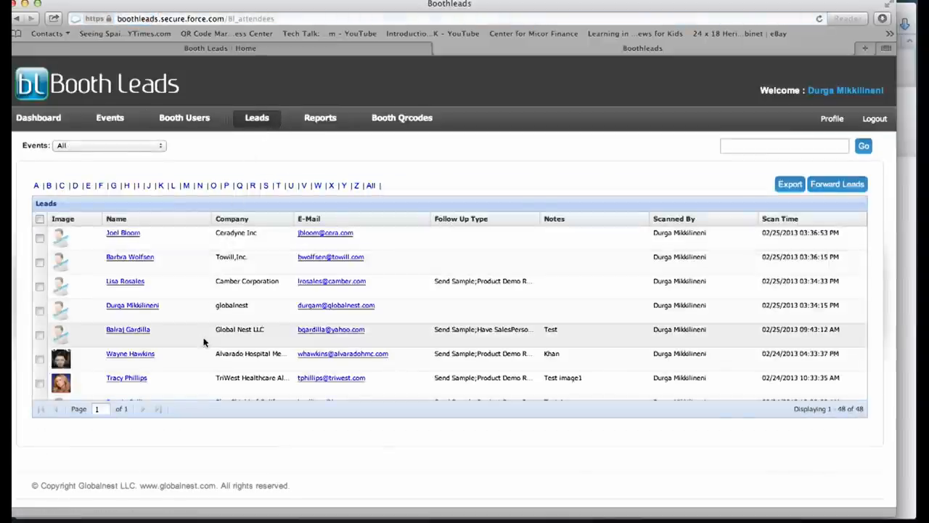
{"action": "scroll", "scroll_direction": "down", "scroll_amount": 3}
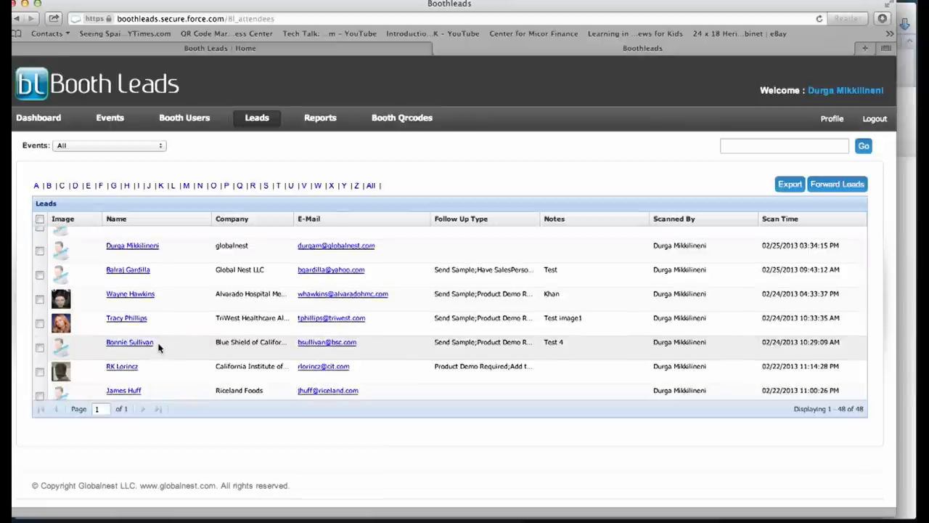
{"action": "left_click", "coordinate": [39, 347]}
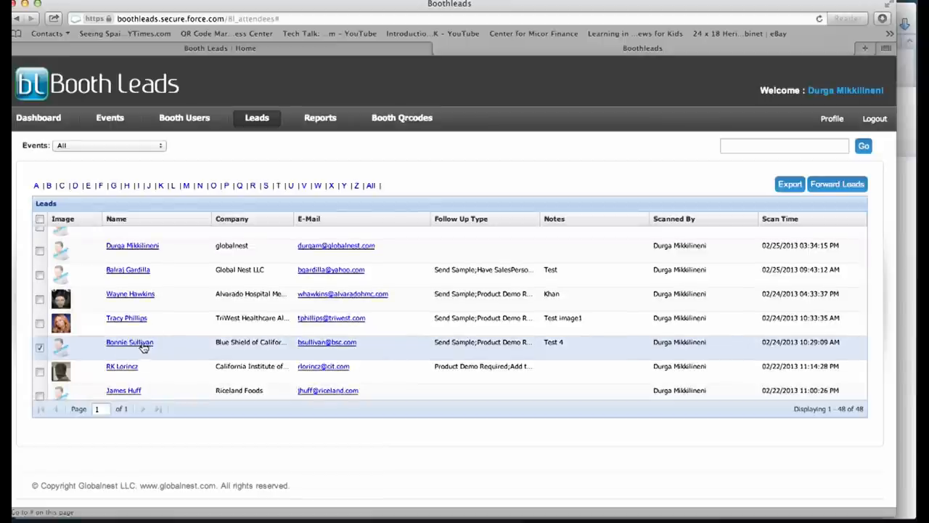
{"action": "left_click", "coordinate": [129, 343]}
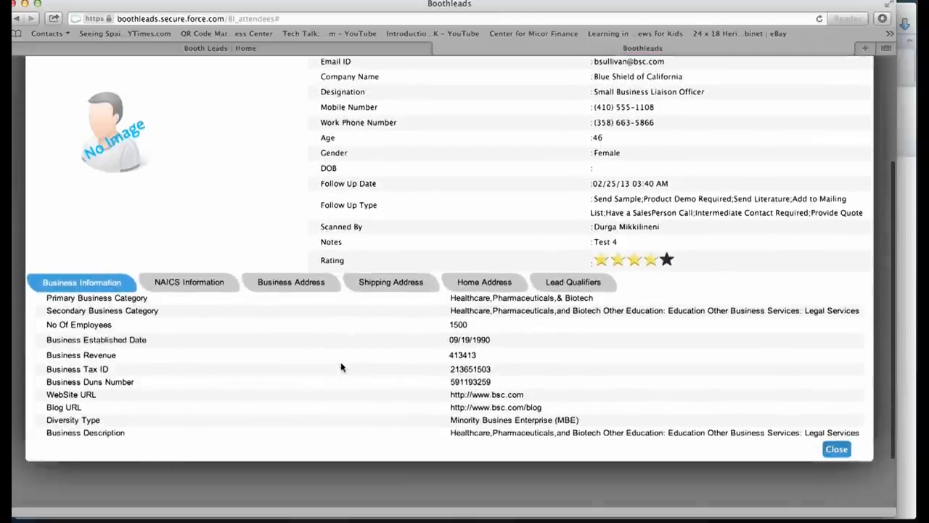
{"action": "left_click", "coordinate": [189, 436]}
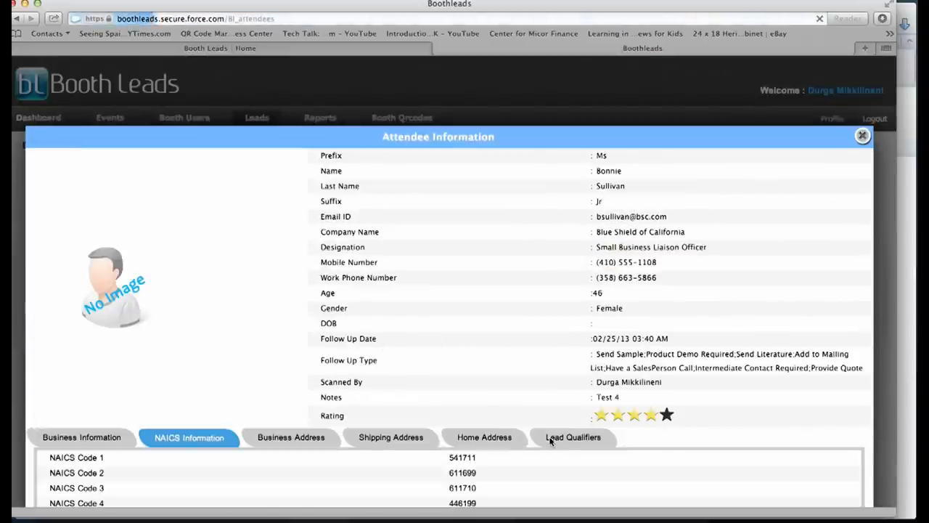
{"action": "left_click", "coordinate": [572, 437]}
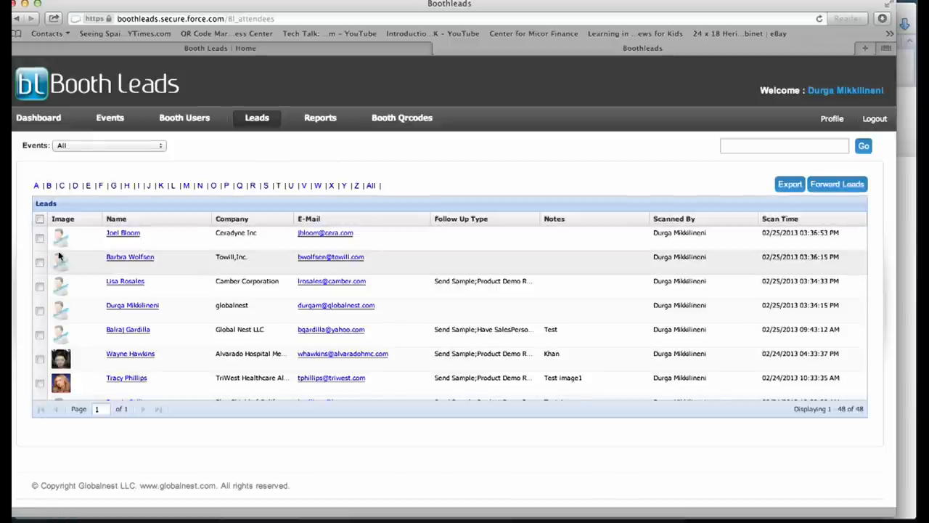
{"action": "left_click", "coordinate": [41, 217]}
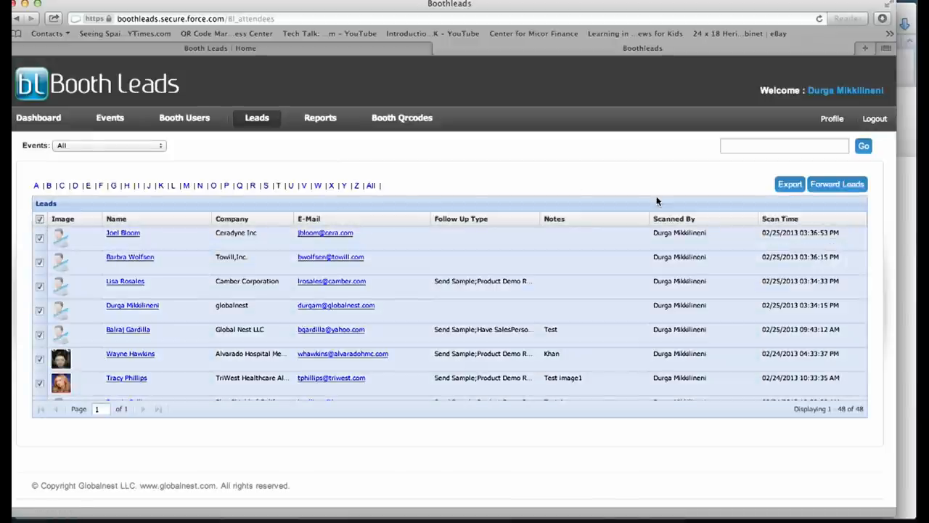
{"action": "left_click", "coordinate": [790, 183]}
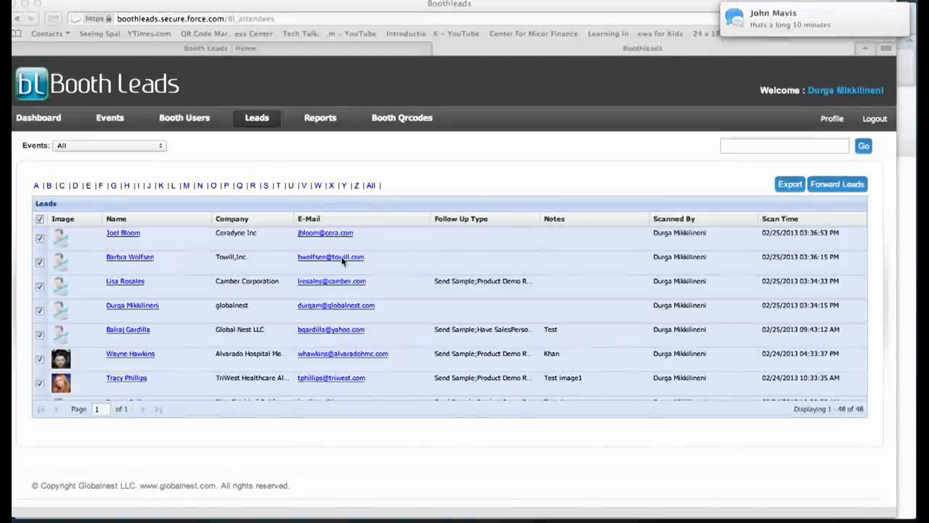
{"action": "mouse_move", "coordinate": [559, 180]}
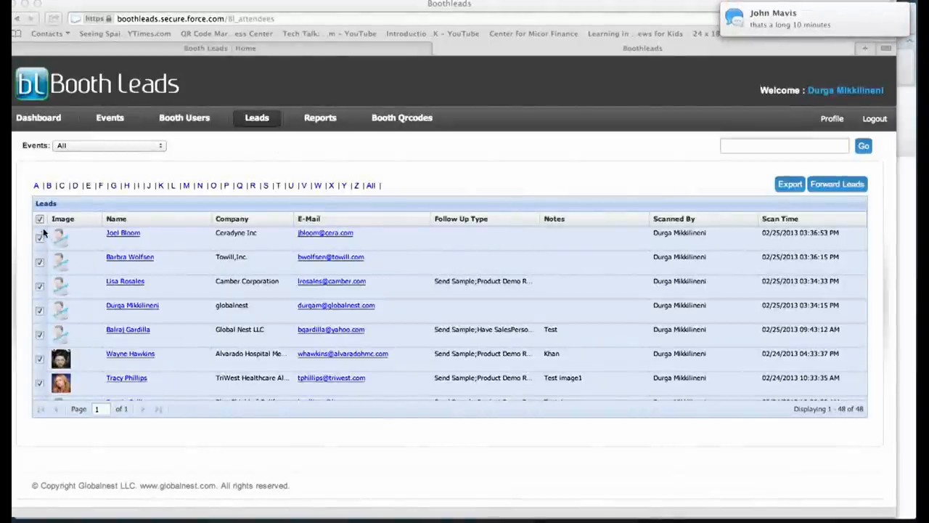
{"action": "left_click", "coordinate": [41, 217]}
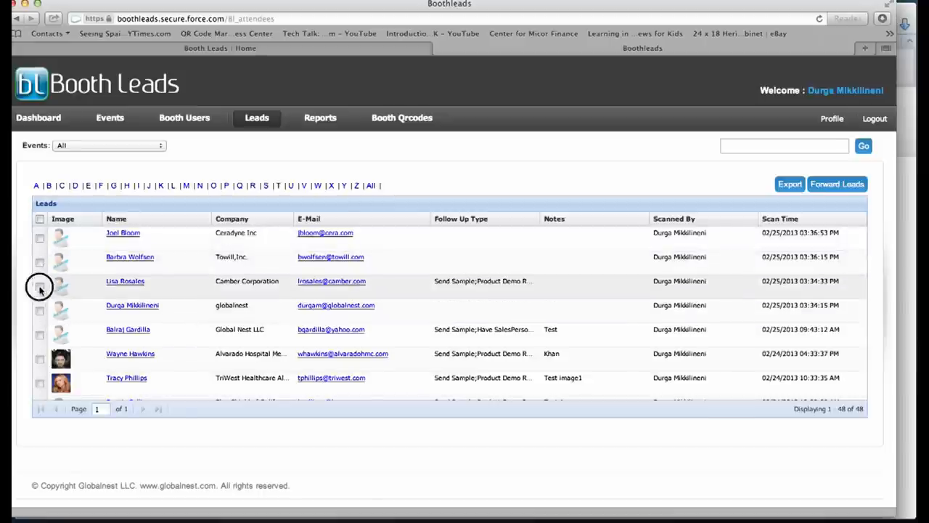
{"action": "left_click", "coordinate": [41, 284]}
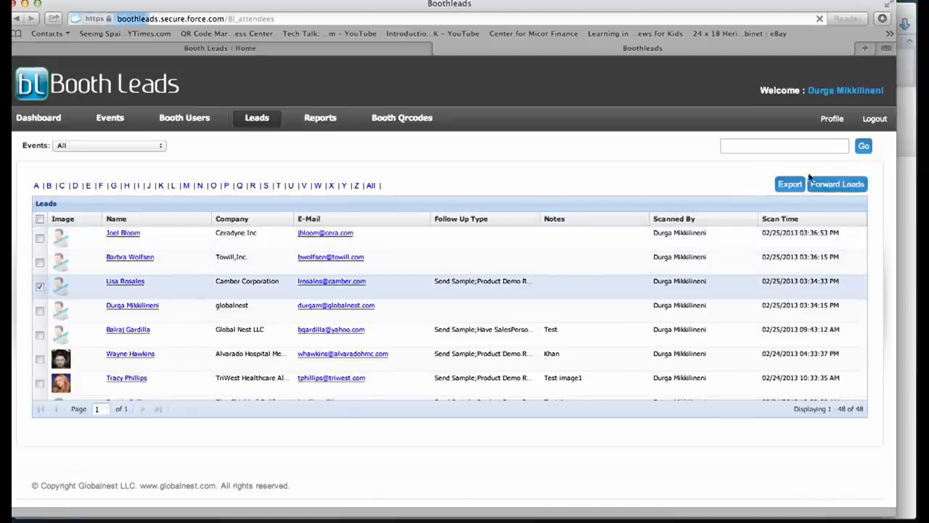
{"action": "left_click", "coordinate": [836, 183]}
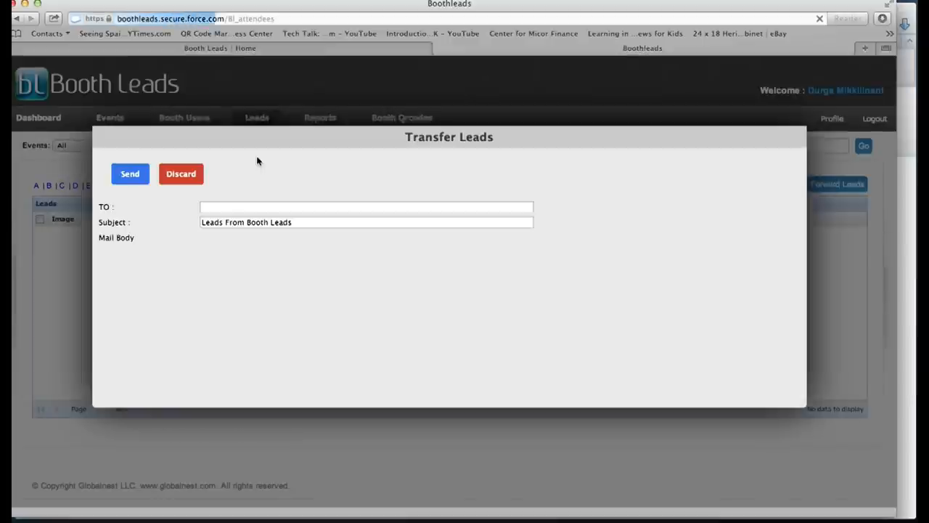
{"action": "type", "text": "joh"}
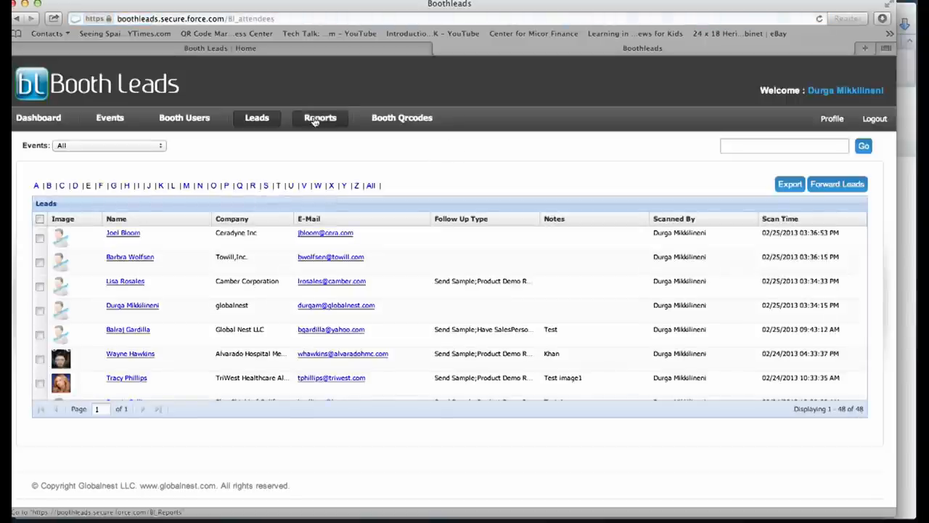
- Preview the Report By Geography lead table on the Reports page and close it
{"action": "left_click", "coordinate": [319, 118]}
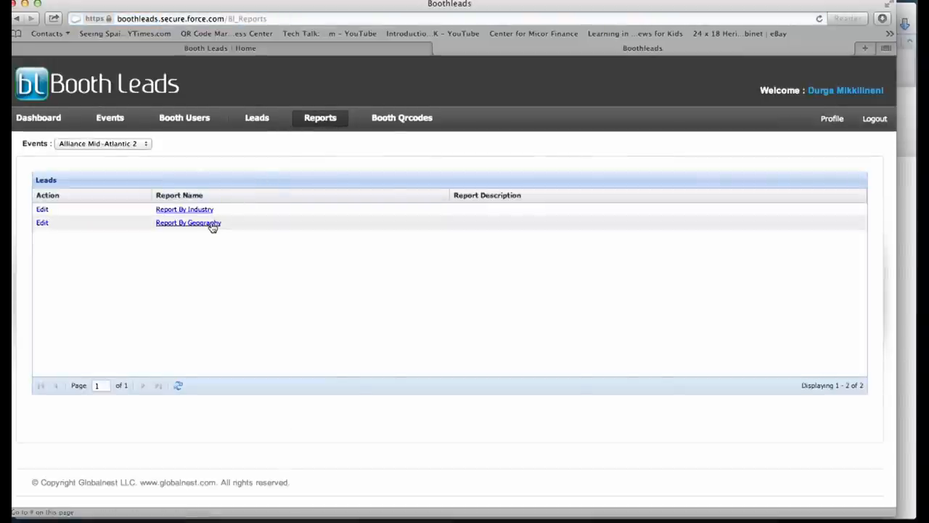
{"action": "left_click", "coordinate": [188, 222]}
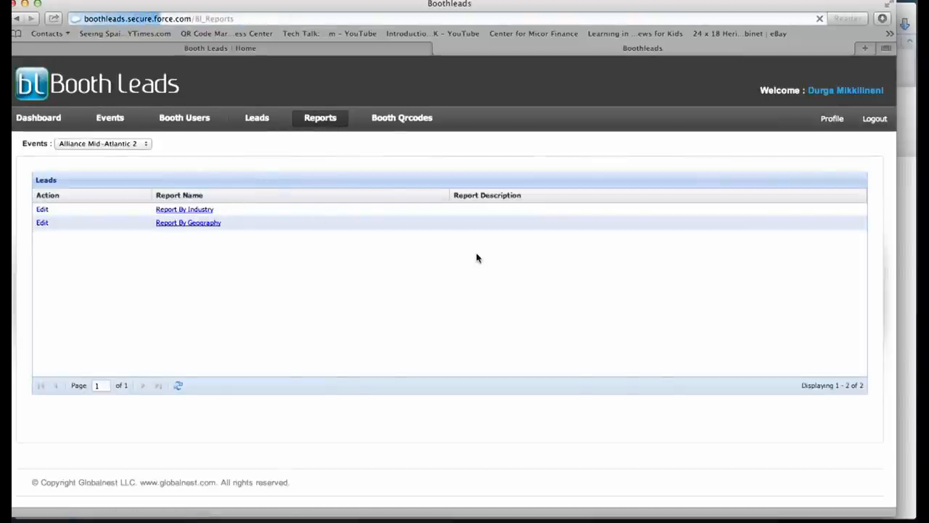
{"action": "left_click", "coordinate": [189, 222]}
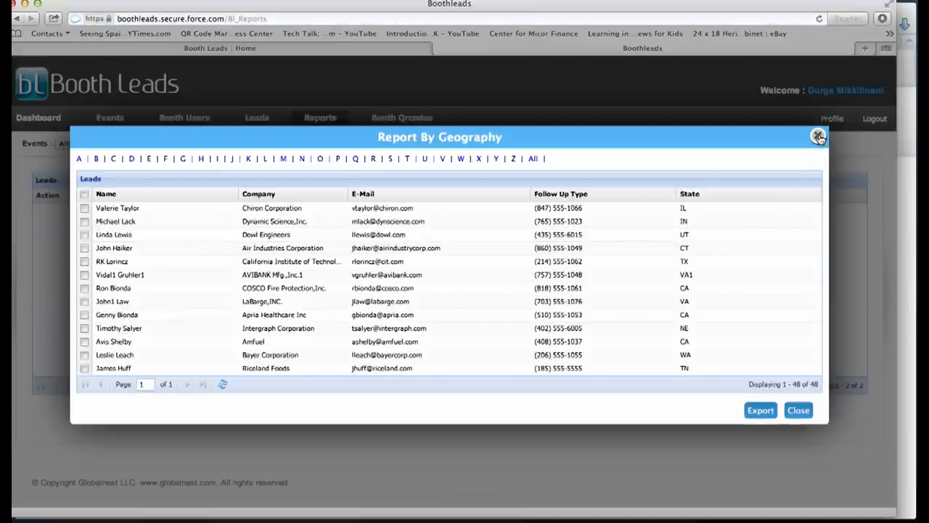
{"action": "left_click", "coordinate": [819, 137]}
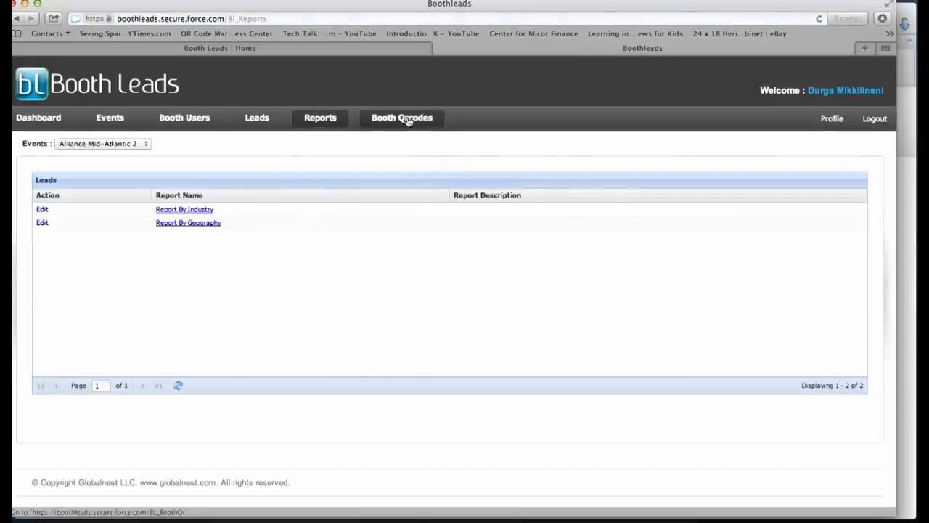
- Start a new registration link entry in the booth QR code builder
{"action": "left_click", "coordinate": [401, 117]}
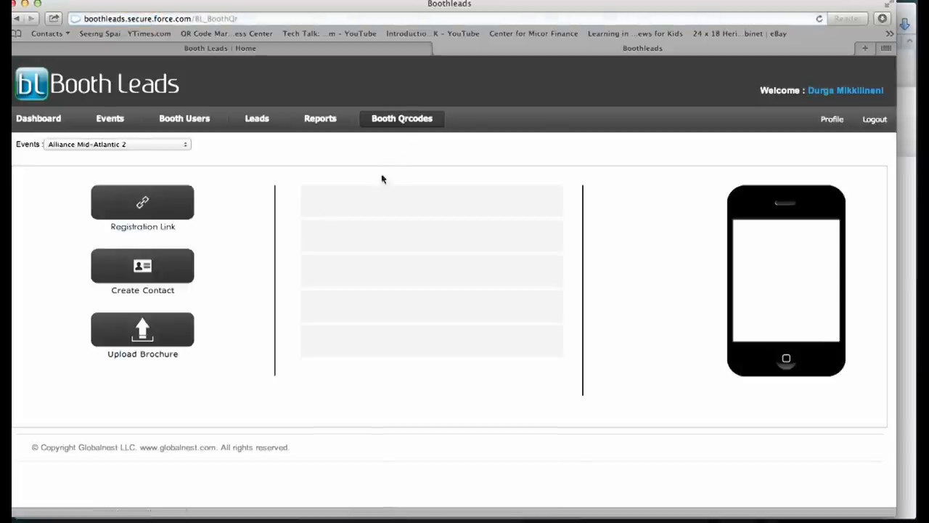
{"action": "left_click", "coordinate": [142, 202]}
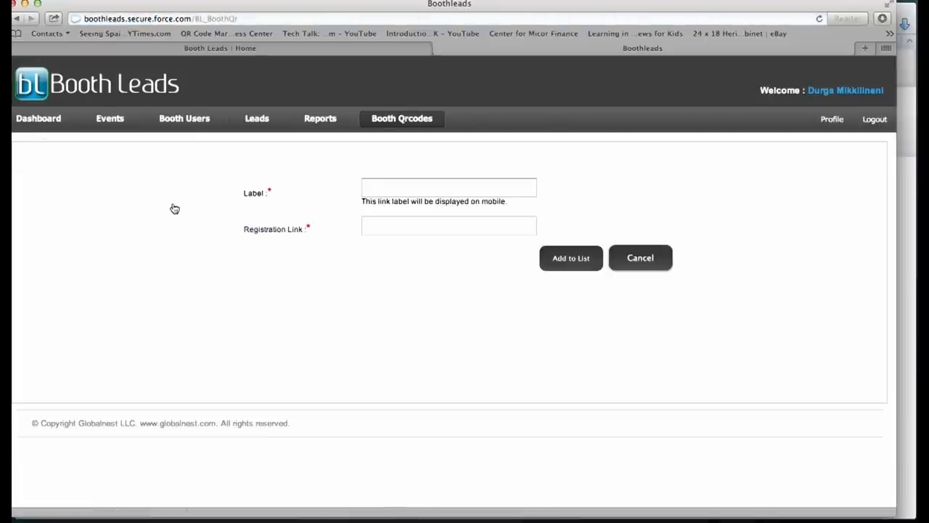
{"action": "left_click", "coordinate": [449, 188]}
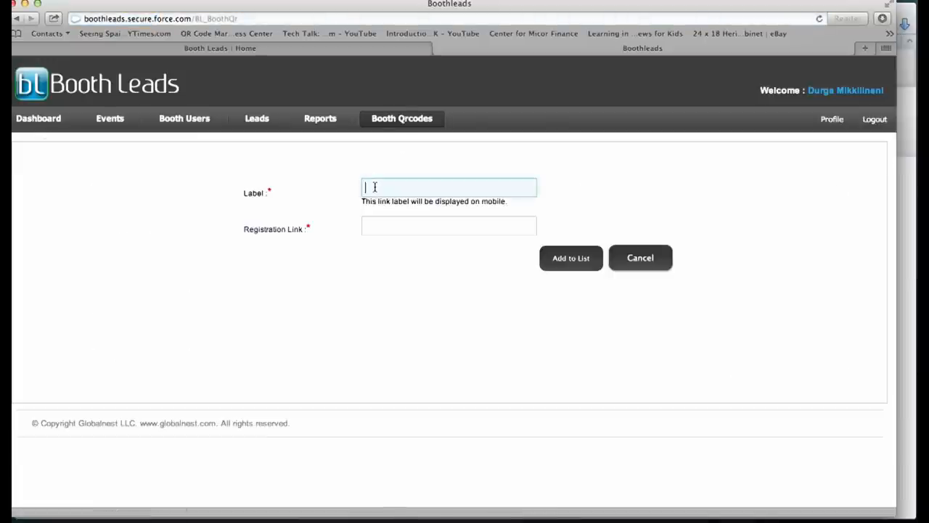
{"action": "type", "text": "Supplier Registration"}
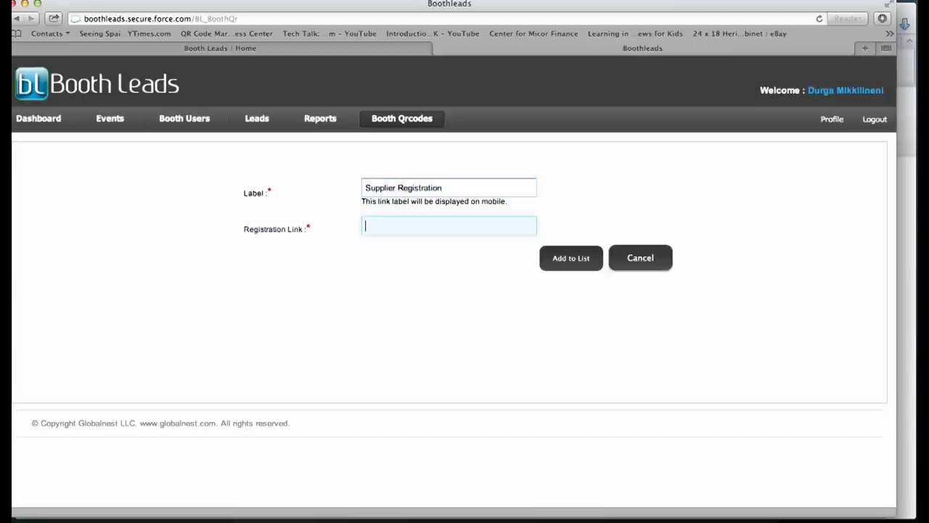
{"action": "type", "text": "http://www.globalnest.com/contactus.php"}
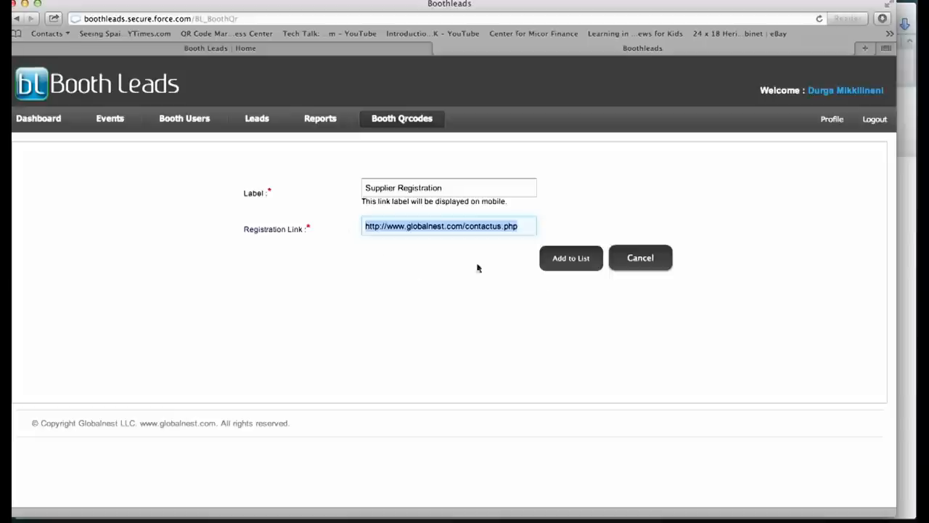
{"action": "mouse_move", "coordinate": [572, 260]}
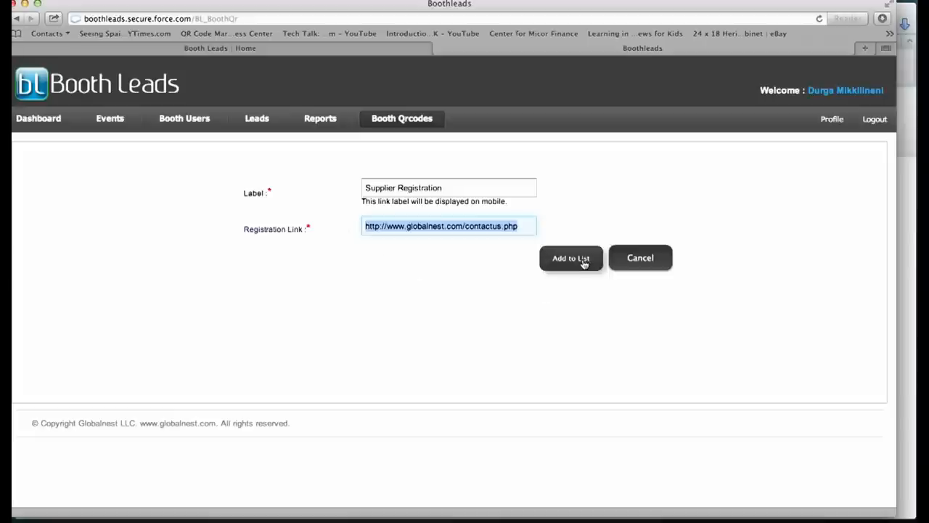
{"action": "left_click", "coordinate": [571, 258]}
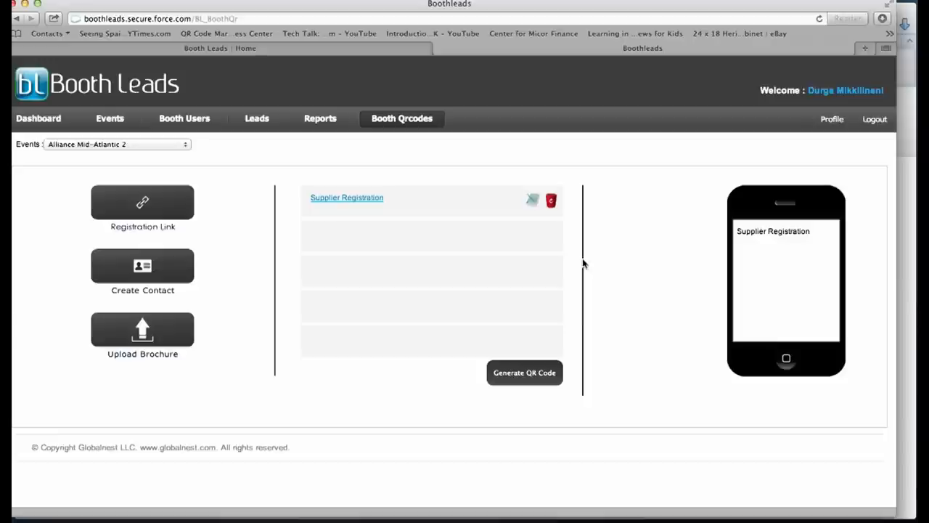
{"action": "mouse_move", "coordinate": [456, 264]}
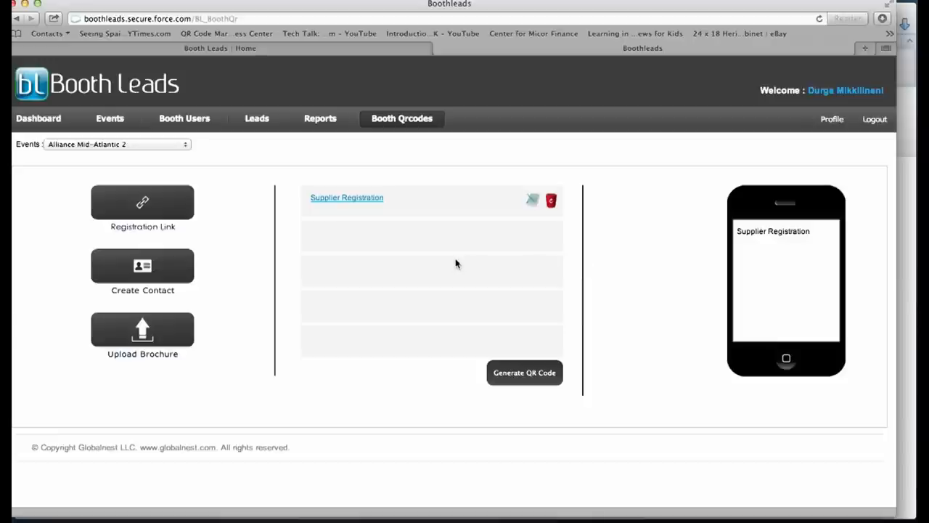
{"action": "mouse_move", "coordinate": [335, 265]}
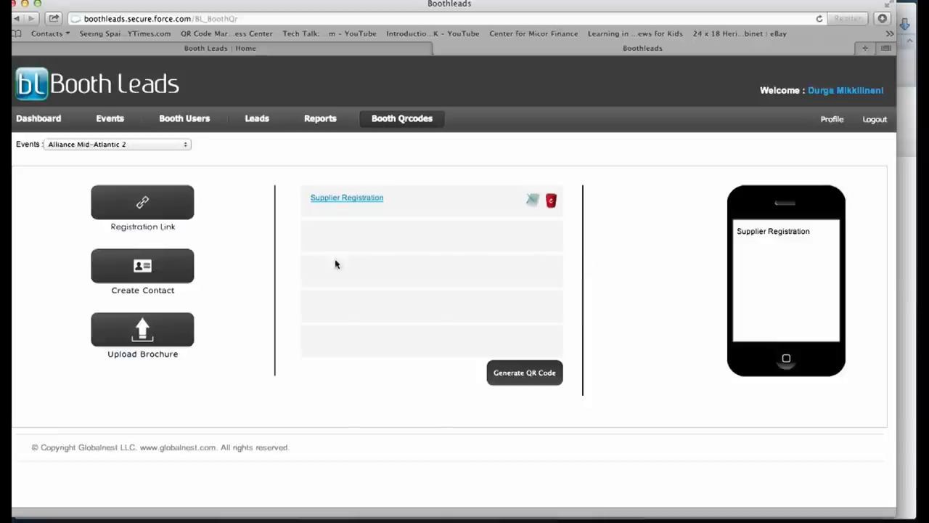
{"action": "mouse_move", "coordinate": [275, 261]}
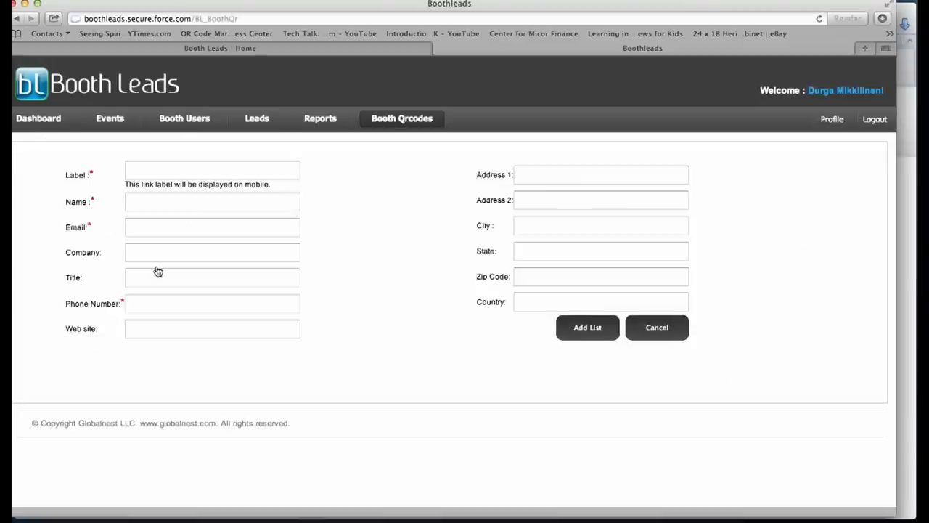
- Add a Globalnest Contact Details card, autofilled with company, phone and address, to the QR list
{"action": "left_click", "coordinate": [212, 170]}
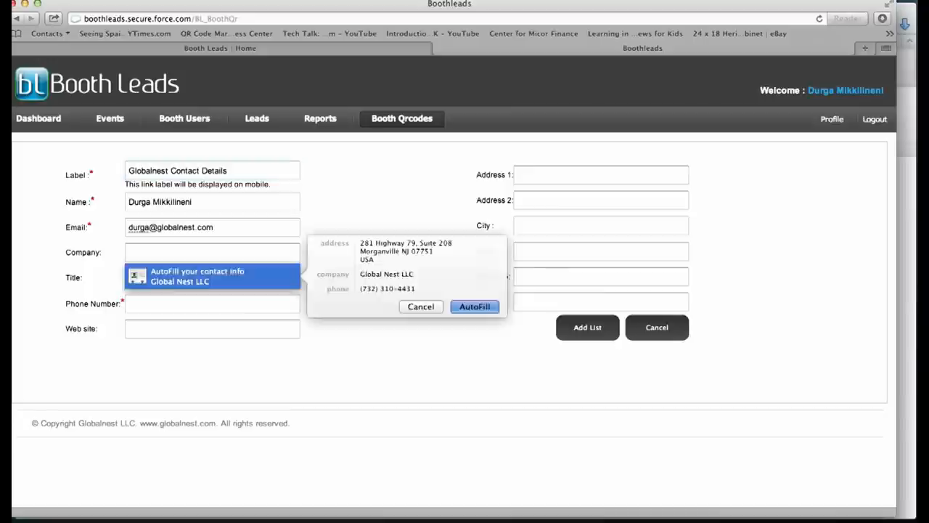
{"action": "left_click", "coordinate": [474, 305]}
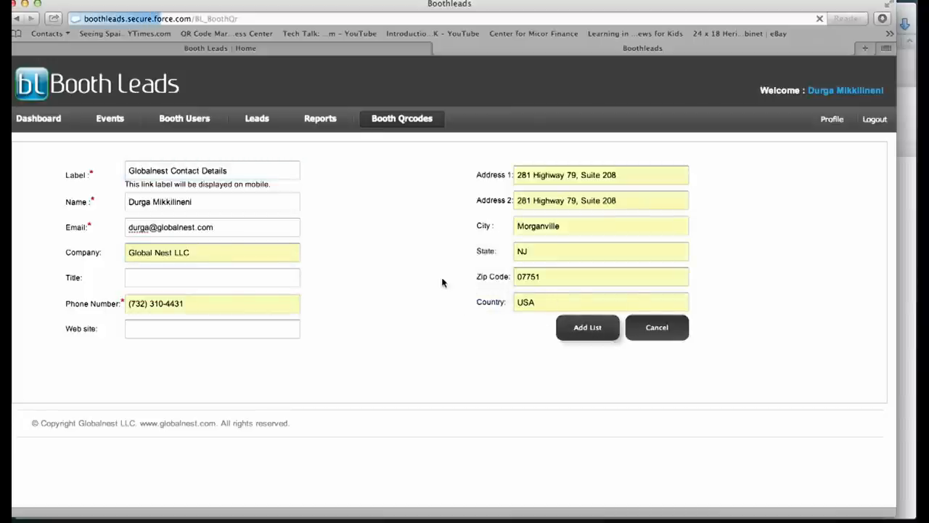
{"action": "left_click", "coordinate": [587, 326]}
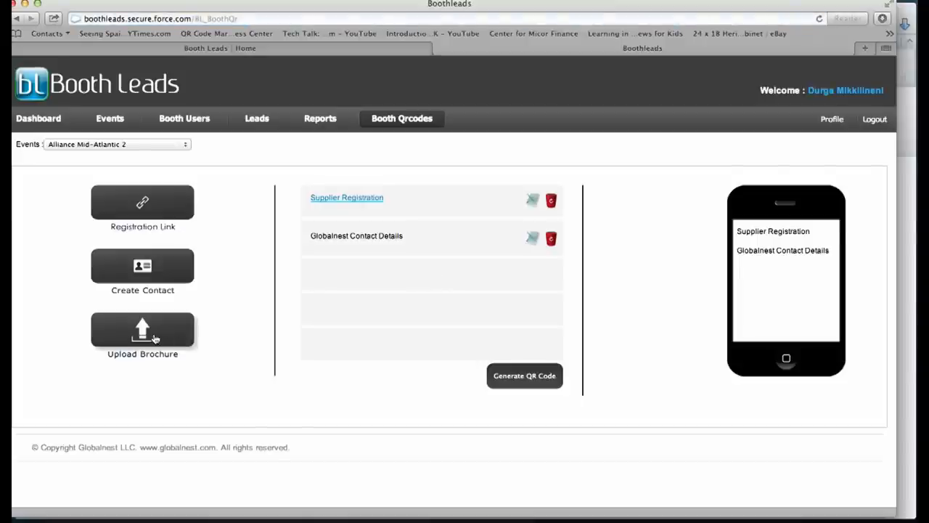
- Upload the brochure PDF labelled Booth Leads Brochure for the QR code list
{"action": "left_click", "coordinate": [142, 333]}
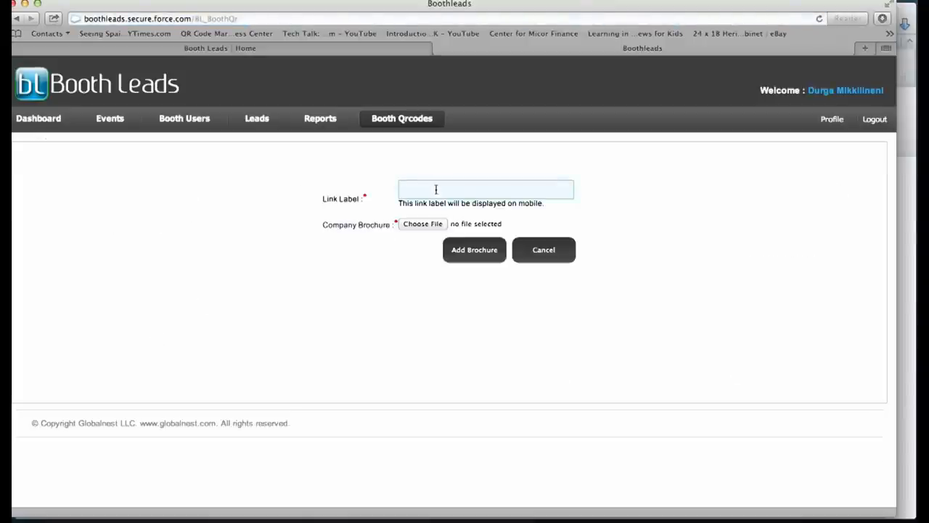
{"action": "type", "text": "Booth Leads Brochure"}
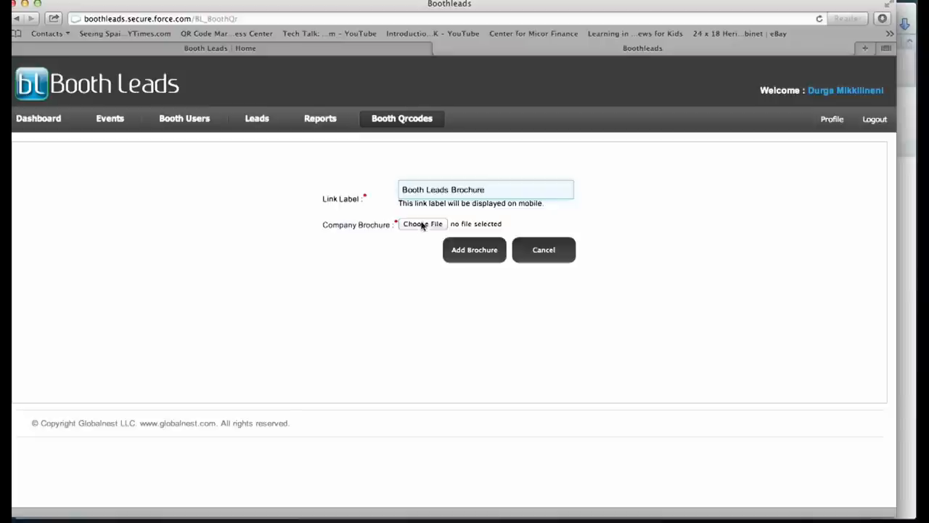
{"action": "left_click", "coordinate": [423, 223]}
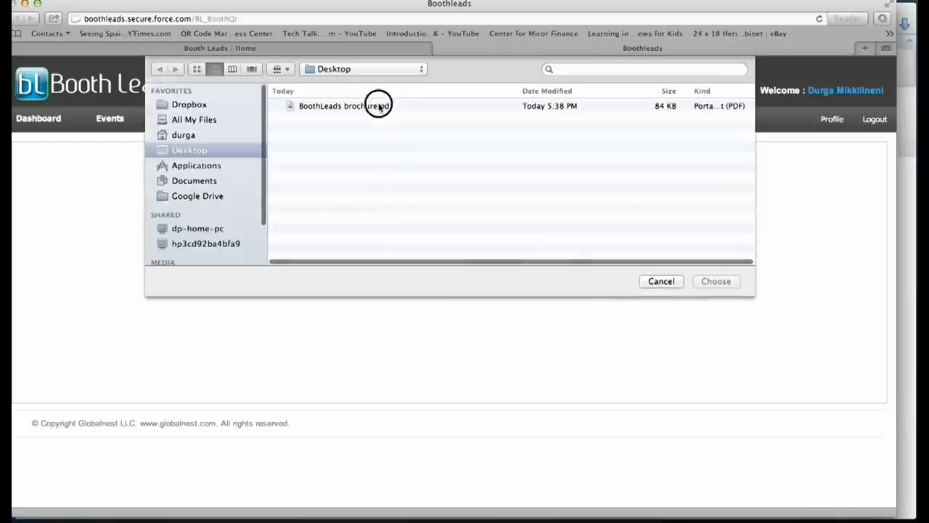
{"action": "left_click", "coordinate": [714, 282]}
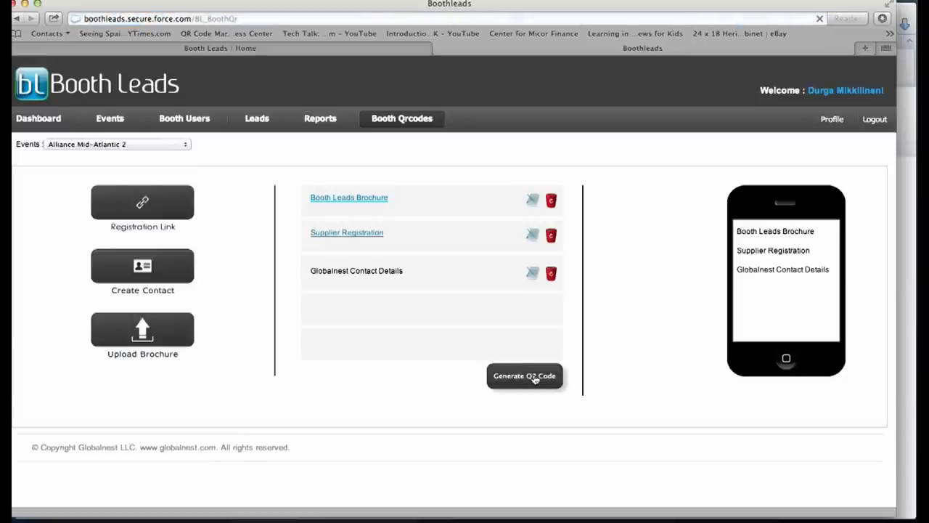
{"action": "left_click", "coordinate": [525, 374]}
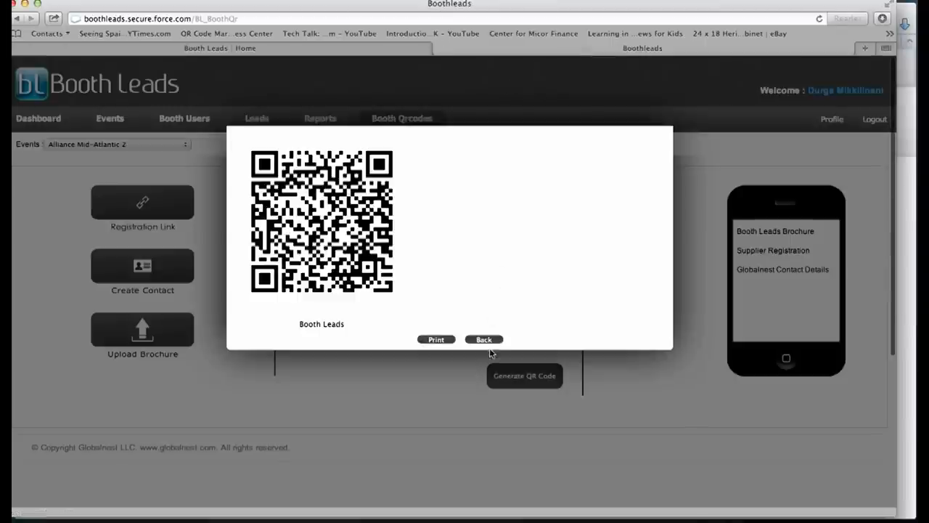
{"action": "left_click", "coordinate": [483, 340]}
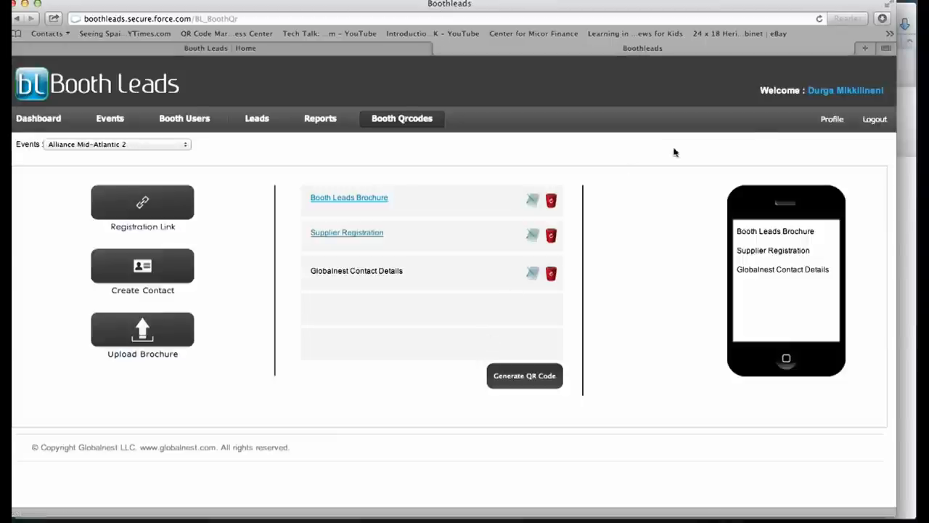
{"action": "left_click", "coordinate": [831, 119]}
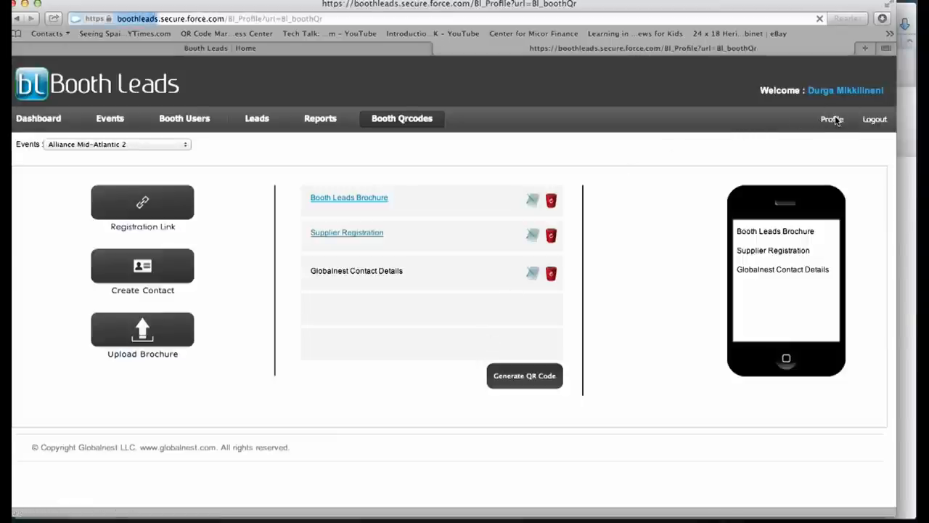
- Look over the profile and password-change pages
{"action": "left_click", "coordinate": [829, 119]}
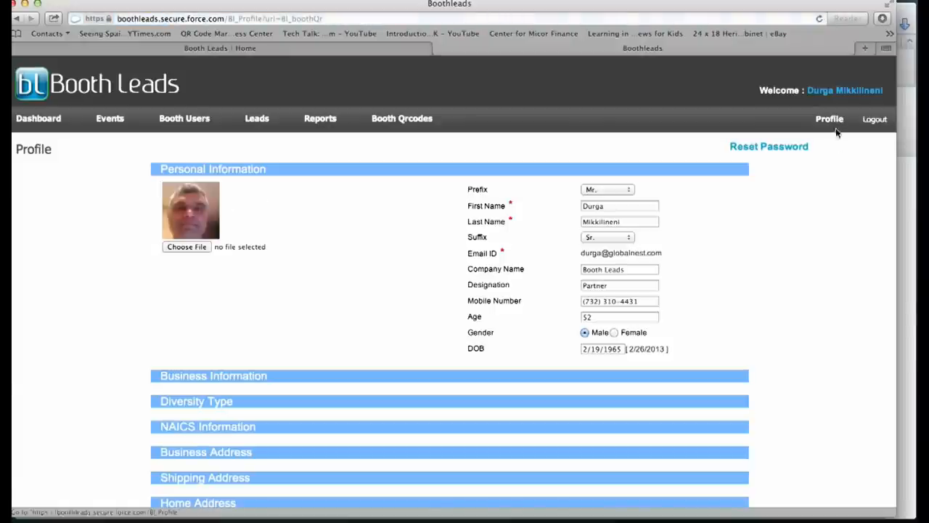
{"action": "left_click", "coordinate": [769, 145]}
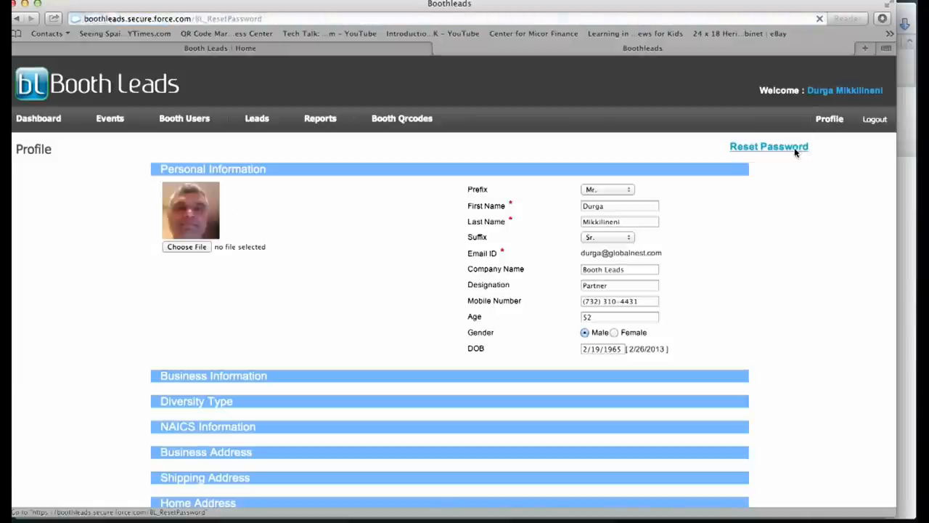
{"action": "left_click", "coordinate": [769, 145]}
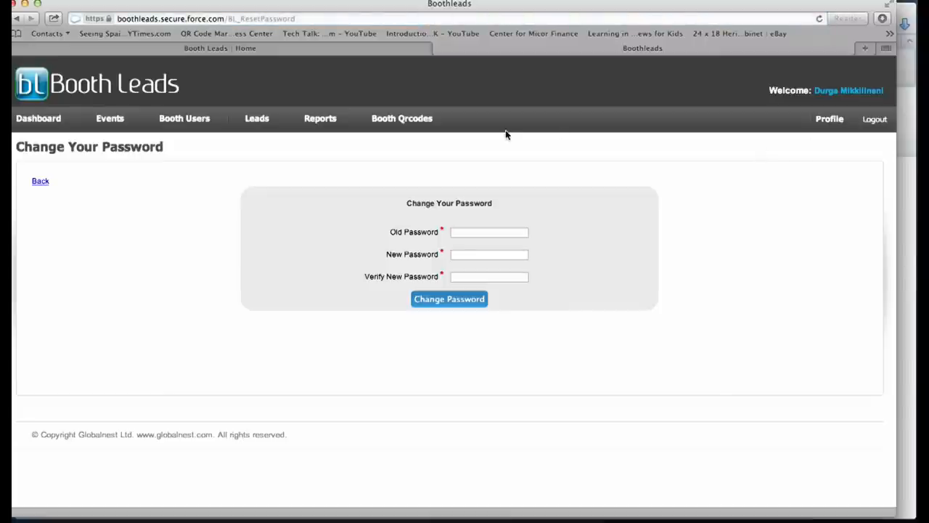
- Return to the dashboard and log out of the admin portal
{"action": "left_click", "coordinate": [38, 119]}
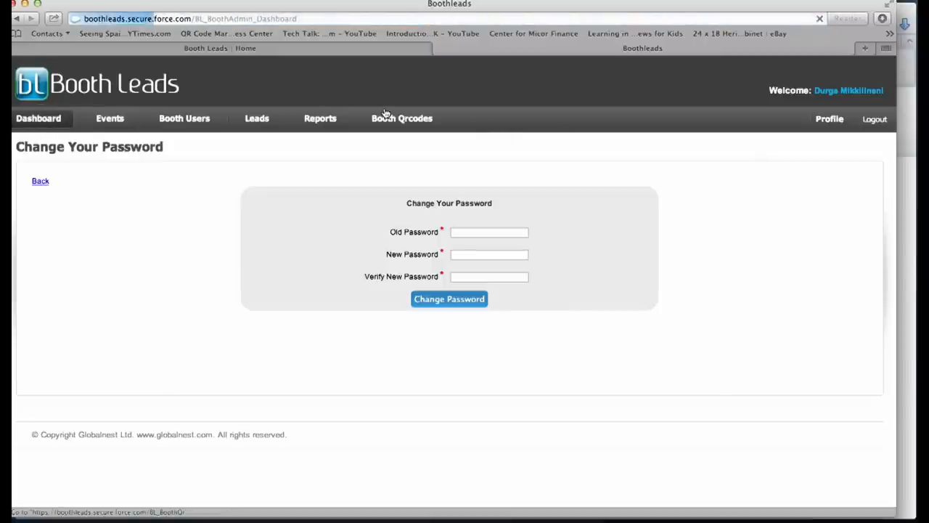
{"action": "left_click", "coordinate": [38, 119]}
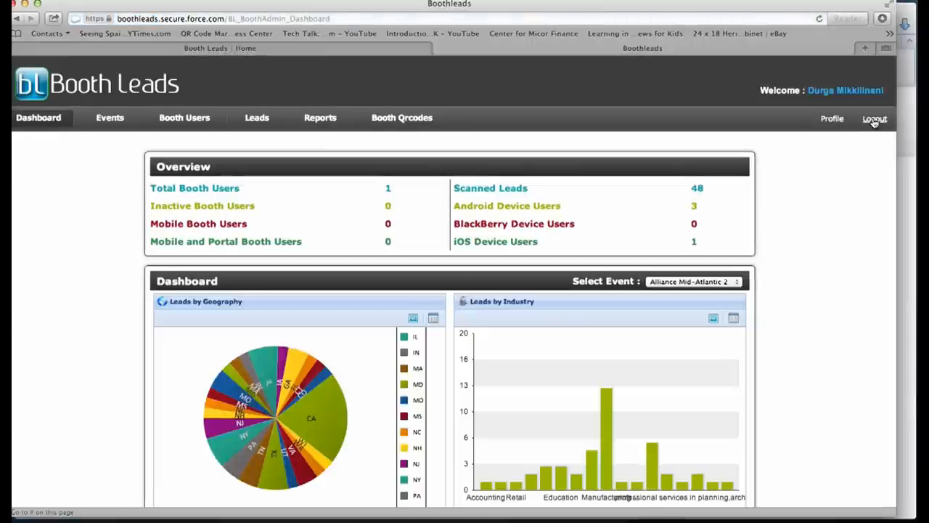
{"action": "left_click", "coordinate": [874, 119]}
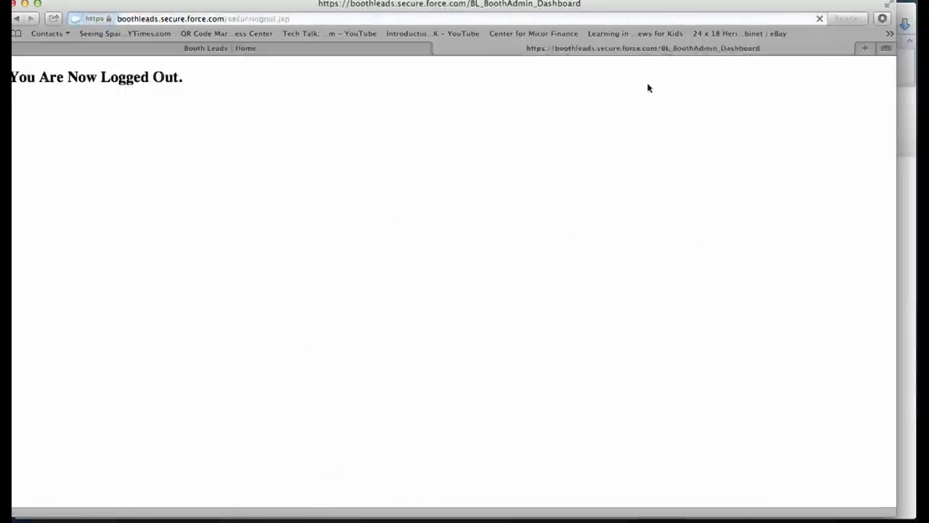